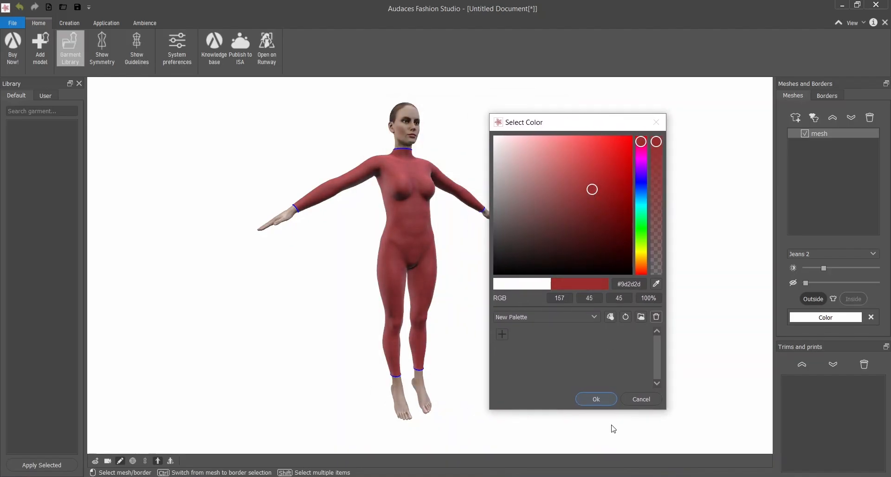
Step: Confirm dark red (#9d2d2d) for the bodysuit mesh and orbit the view to inspect it
left_click(595, 399)
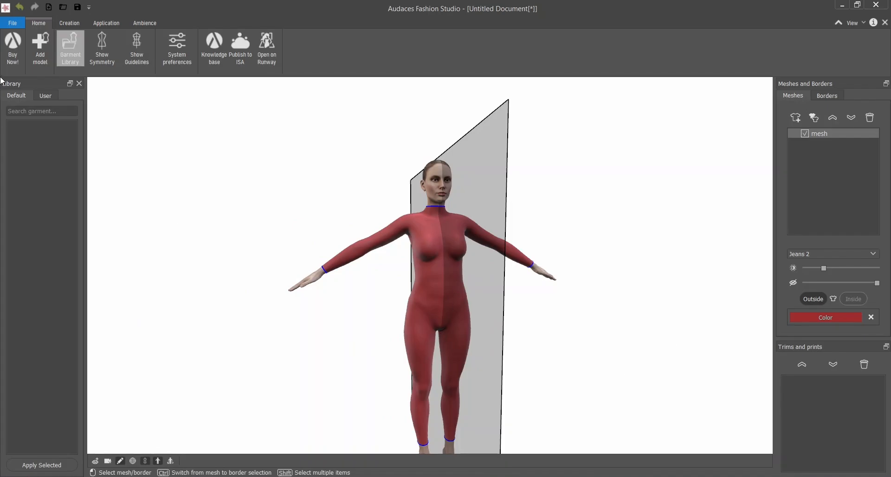
scroll("down", 3)
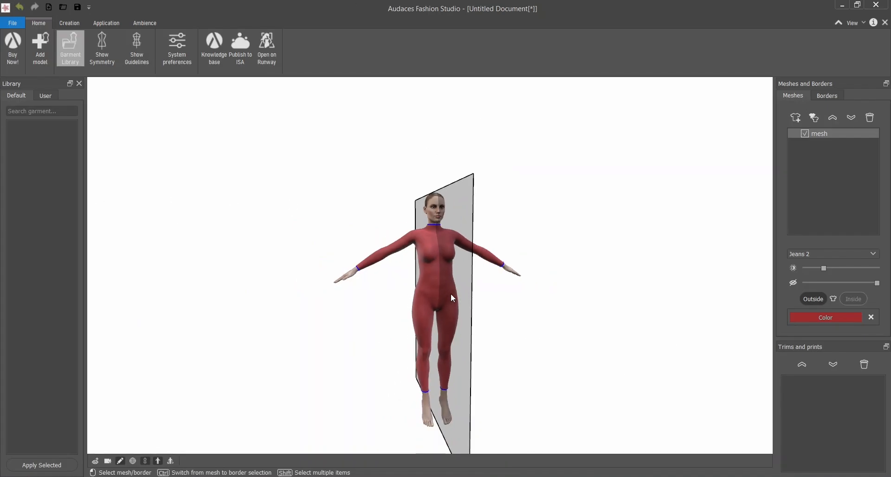
scroll("up", 3)
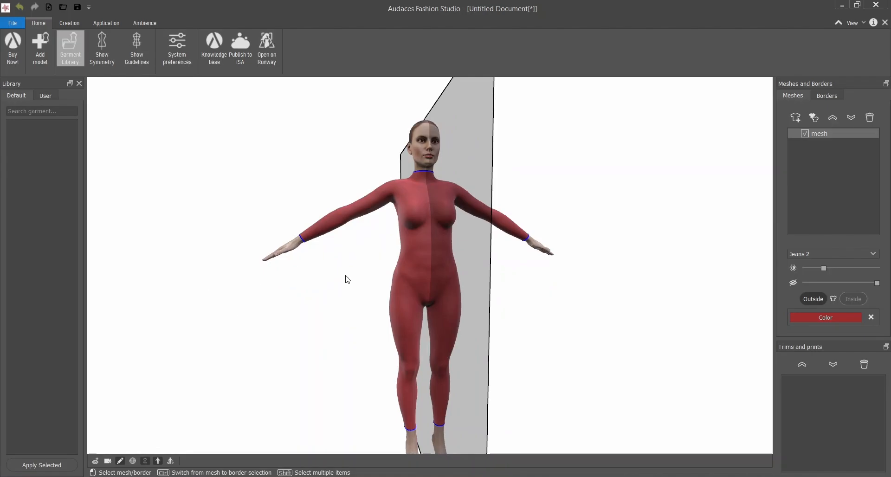
mouse_move(567, 299)
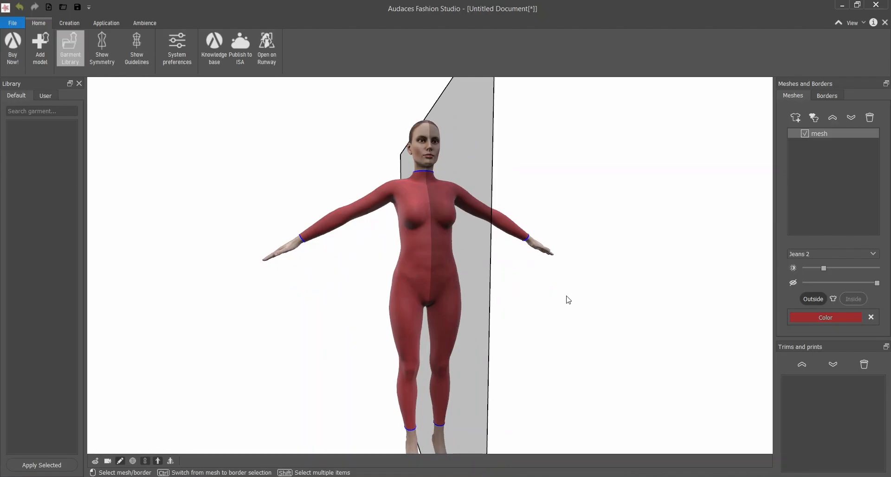
left_click_drag(568, 300, 645, 172)
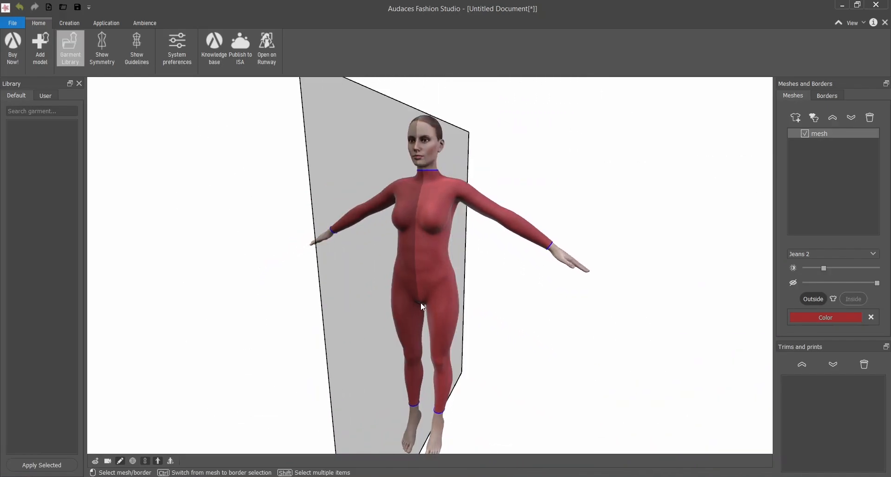
scroll("up", 3)
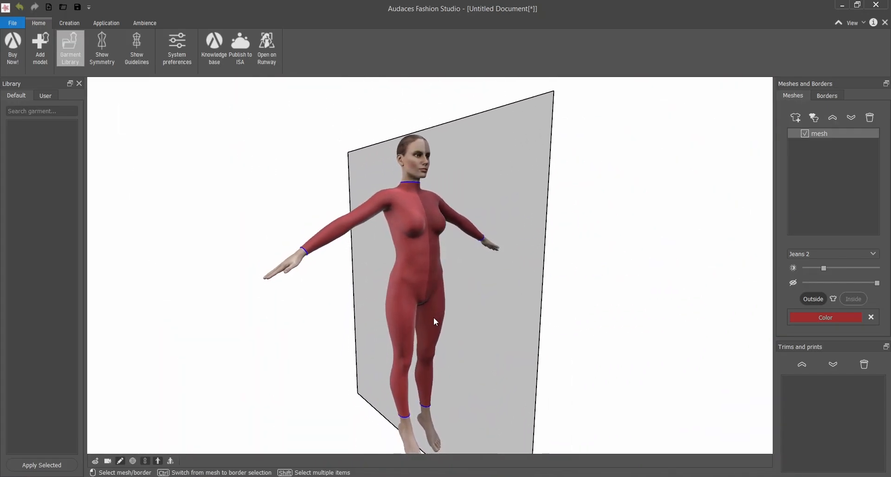
left_click(69, 22)
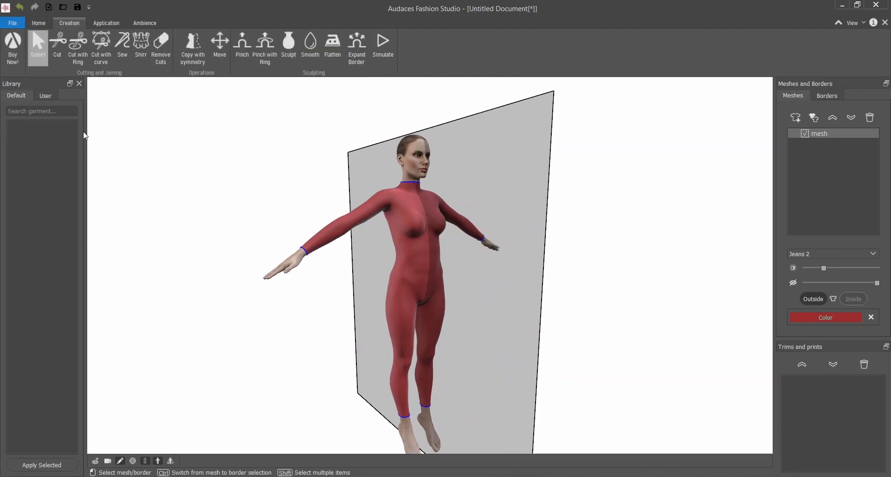
Step: Show the deepika.png reference photo of the floral-print strappy dress
left_click(77, 45)
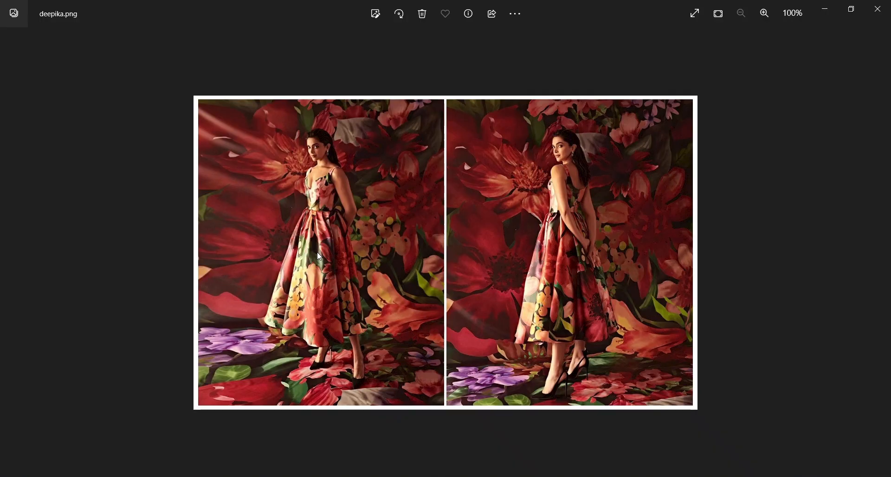
mouse_move(449, 273)
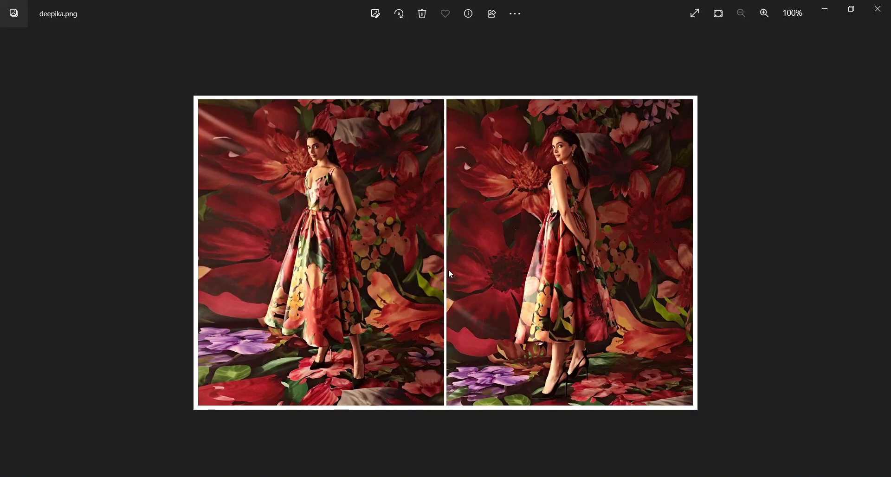
mouse_move(810, 371)
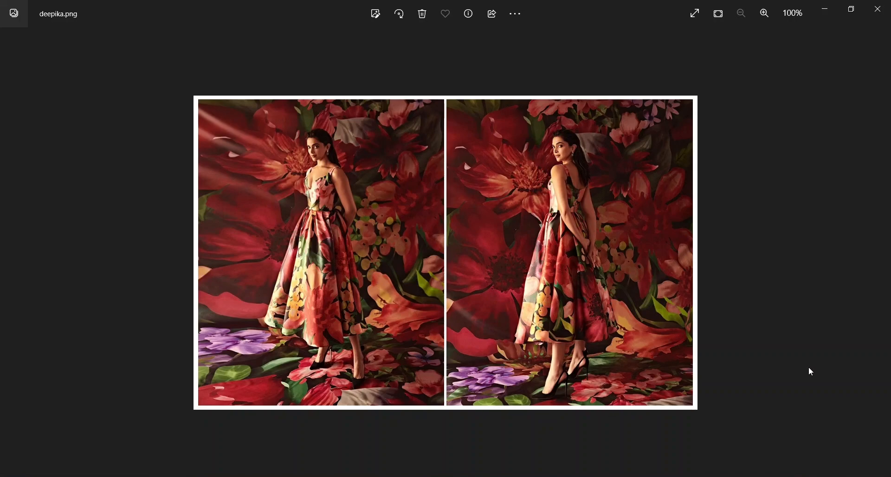
mouse_move(318, 257)
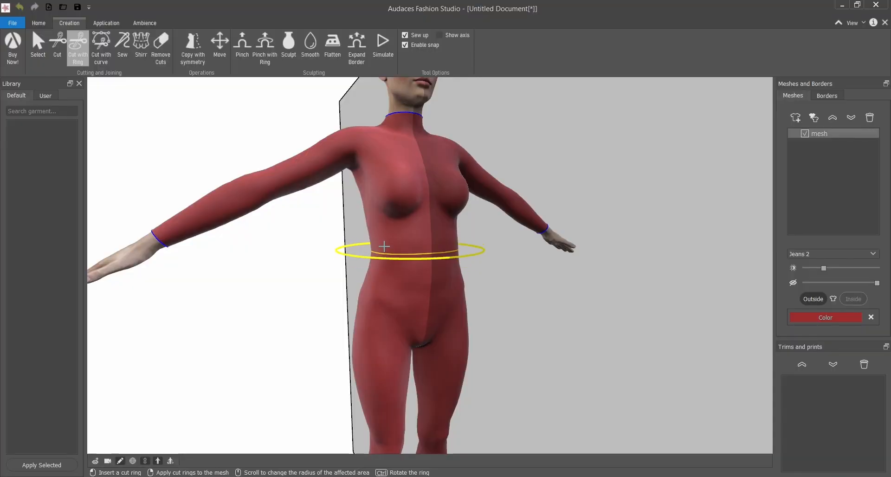
Step: Place a cut ring around the waist to split the bodysuit into separate pieces
left_click(384, 246)
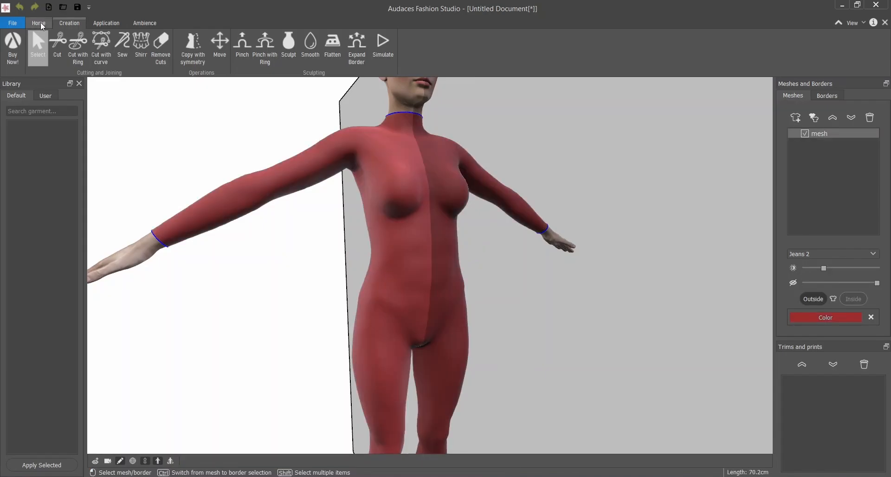
left_click(78, 47)
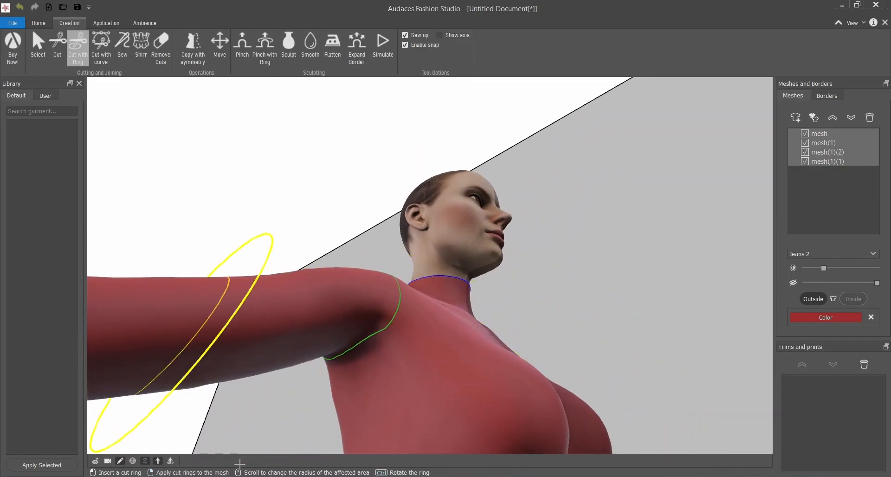
Step: Pinch the fabric at the front shoulder and on the back near the shoulder
left_click(241, 45)
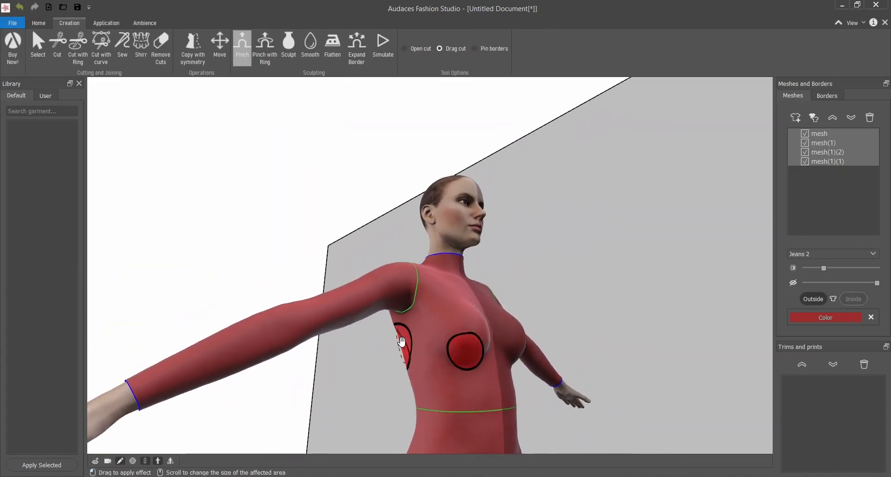
scroll("up", 3)
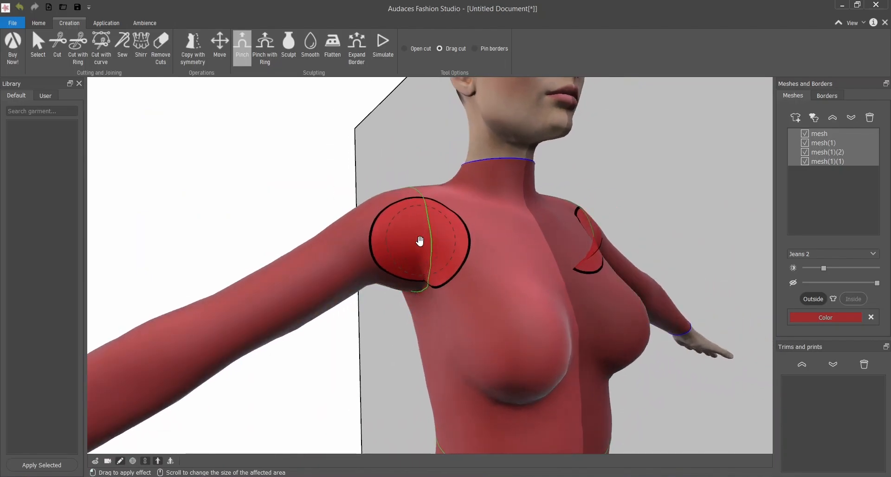
left_click_drag(420, 240, 436, 277)
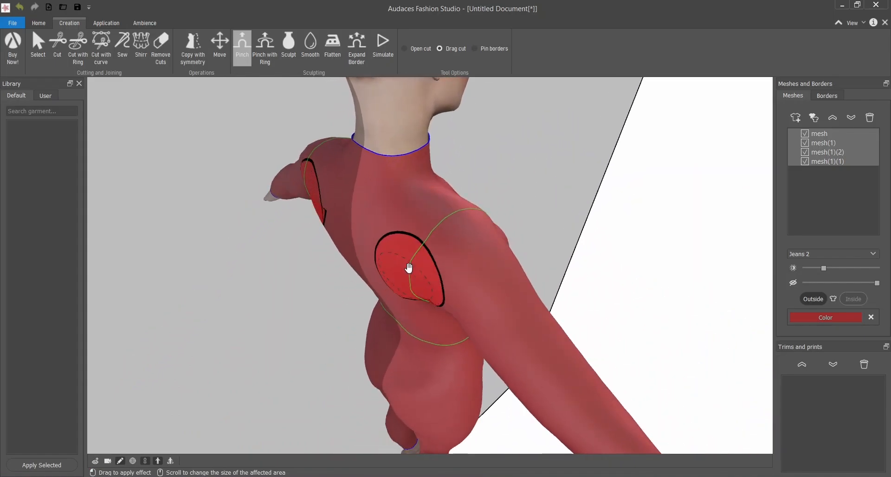
left_click_drag(408, 267, 335, 177)
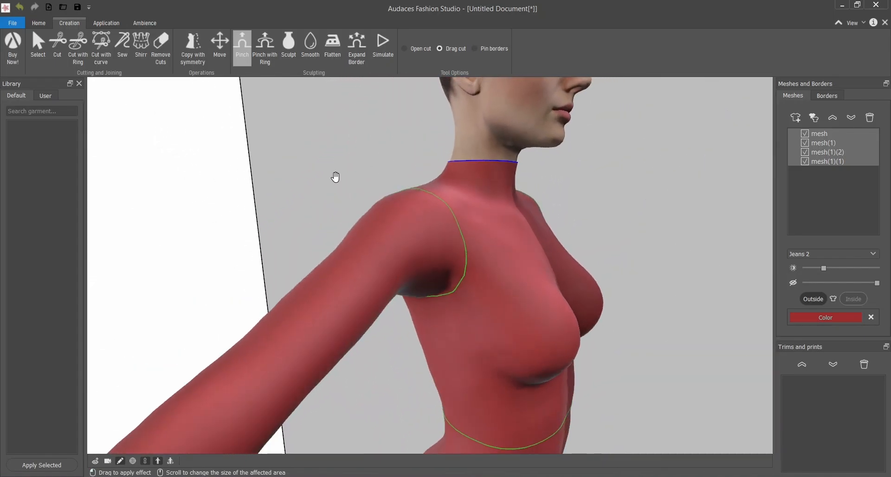
left_click_drag(335, 177, 474, 307)
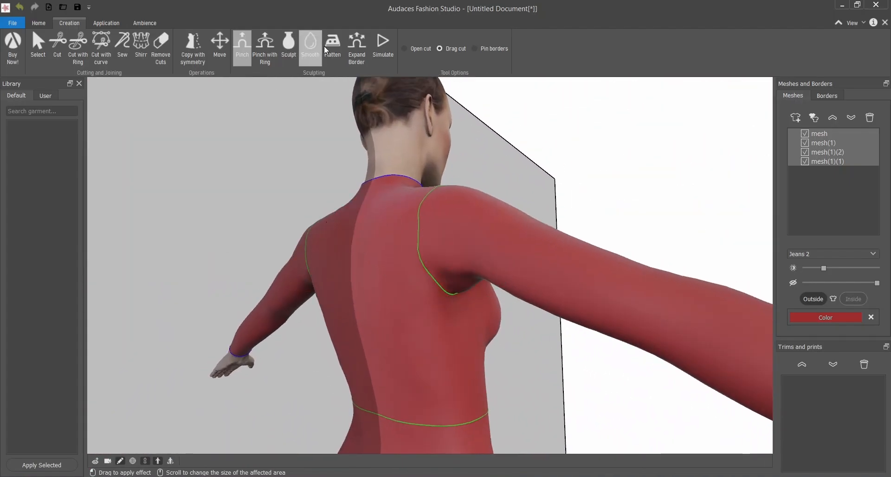
Step: Smooth the fabric across the upper back with the mirrored brush
left_click(310, 45)
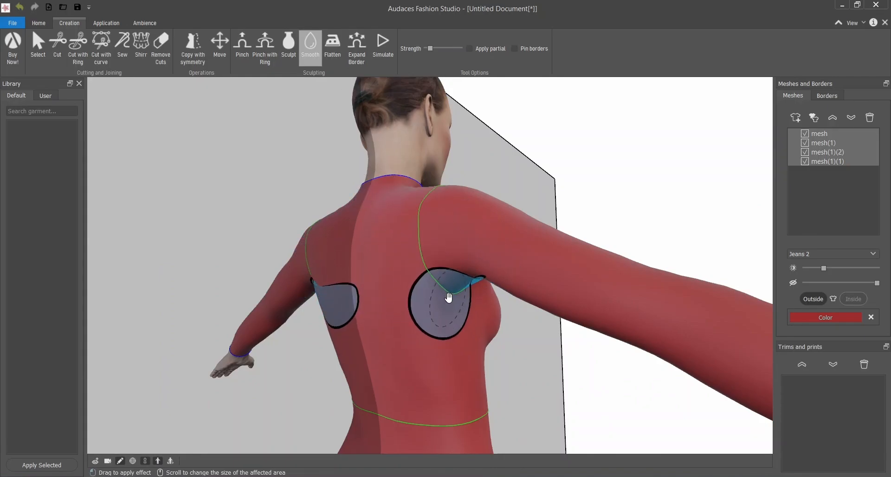
left_click_drag(449, 297, 405, 281)
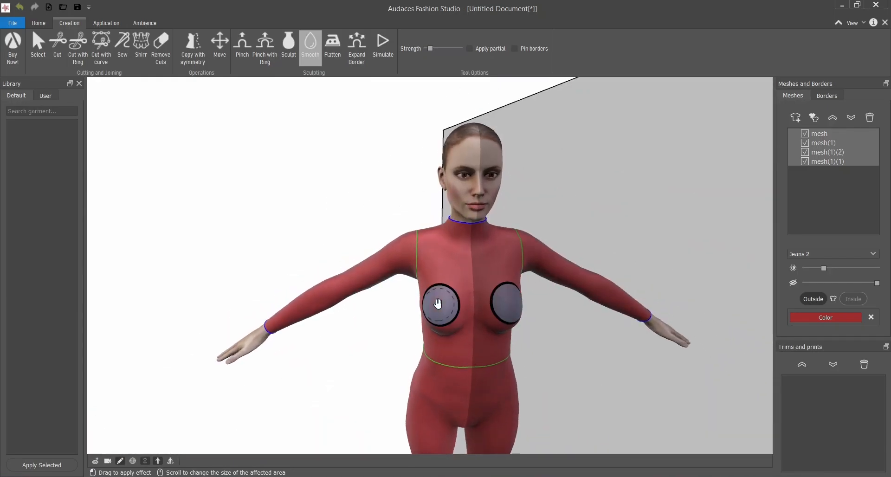
Step: Select the sleeve pieces and remove them for a sleeveless bodice
left_click(37, 45)
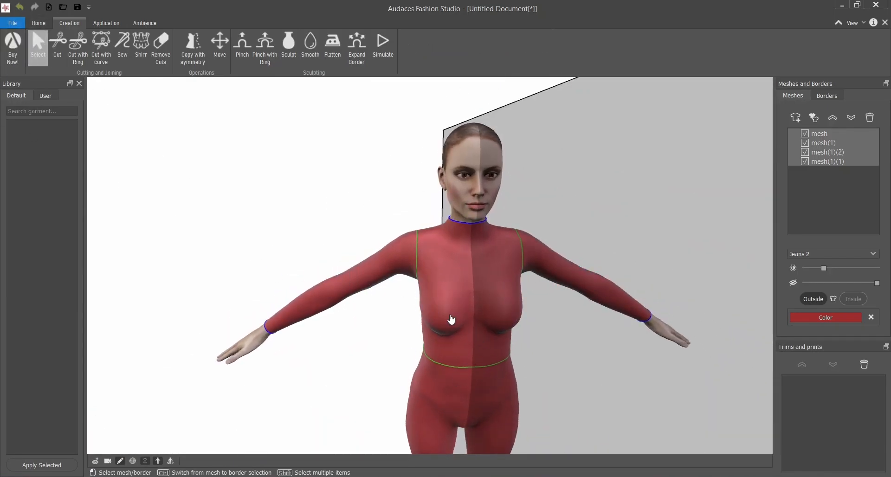
left_click(826, 152)
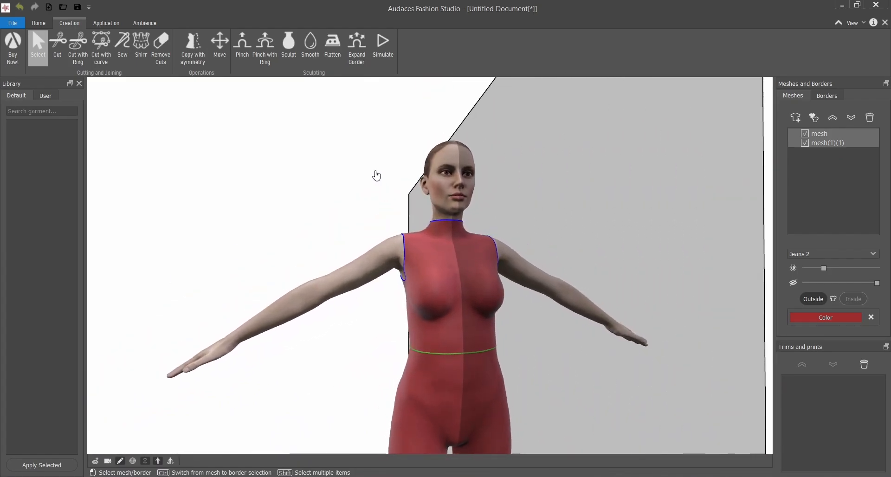
Step: Smooth the fabric across the bust and the creases under it, then check the reference photo
left_click(310, 43)
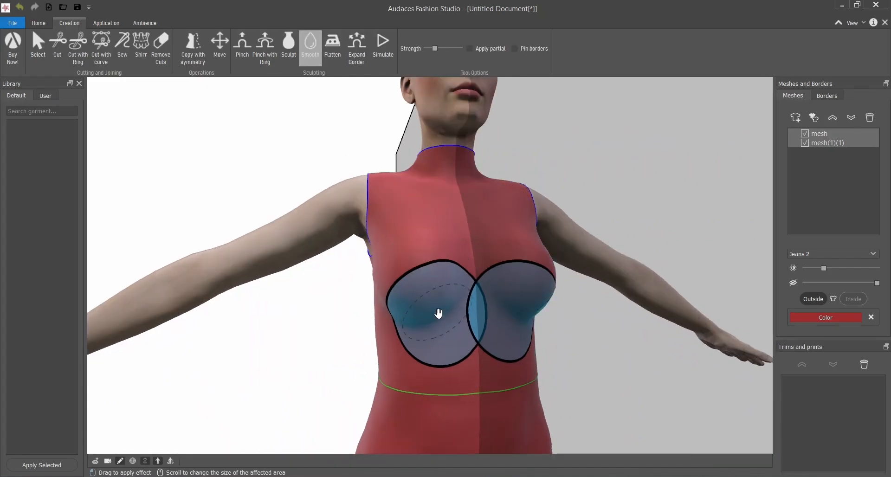
left_click_drag(437, 313, 495, 313)
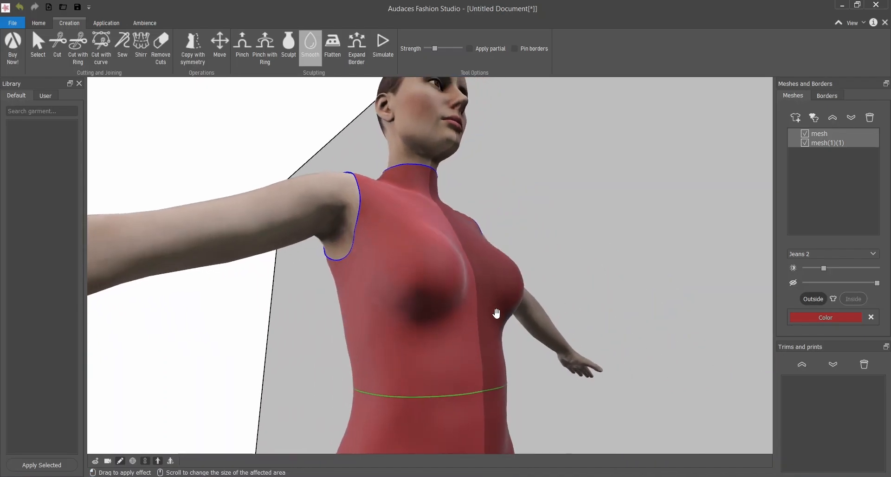
left_click_drag(495, 313, 419, 328)
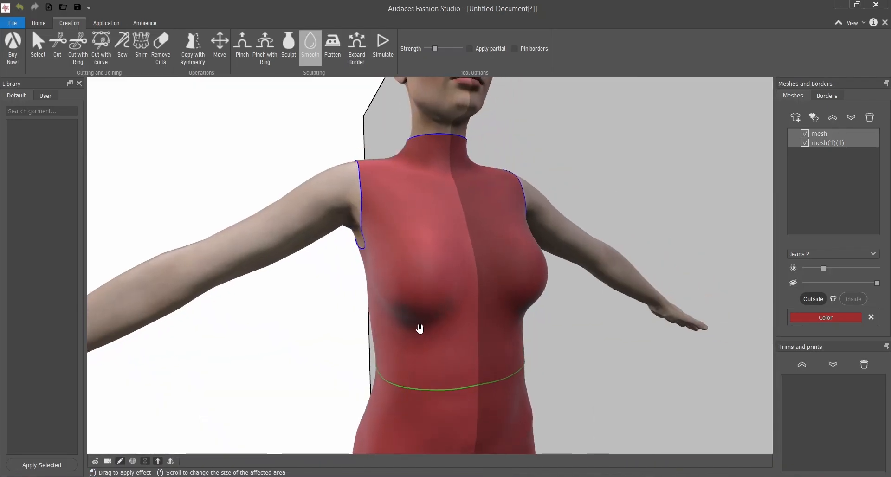
left_click_drag(420, 329, 495, 294)
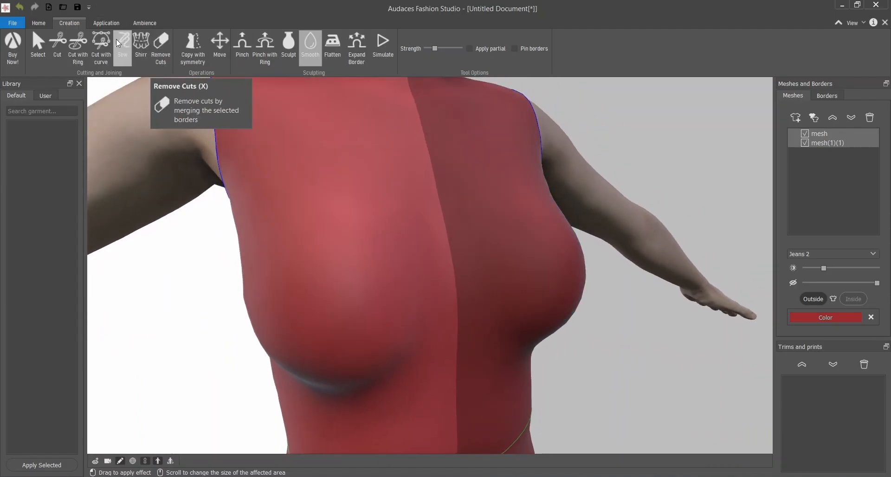
left_click(101, 46)
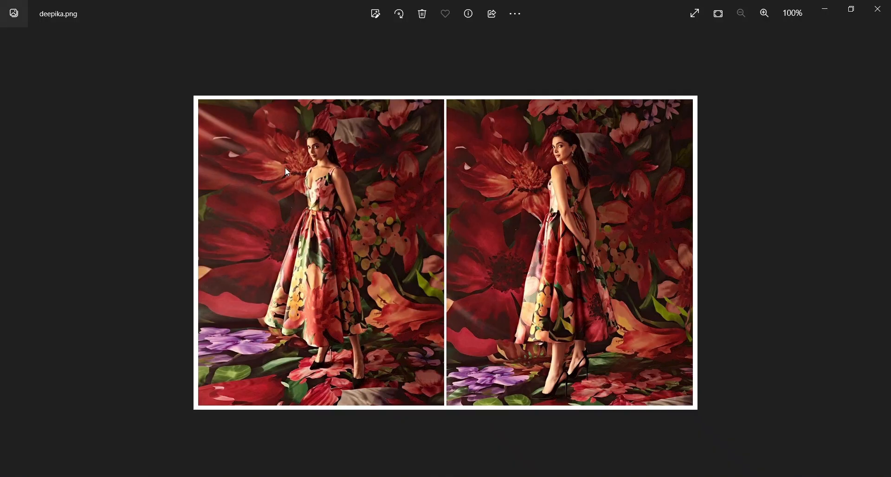
left_click(763, 13)
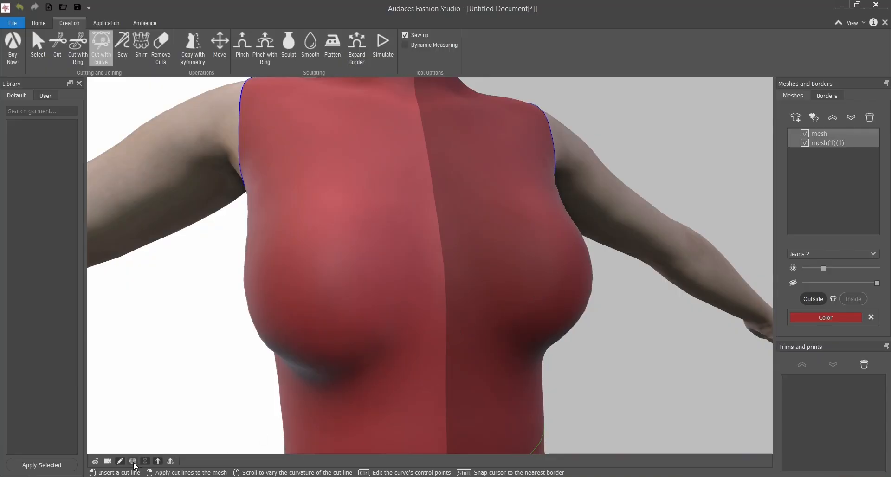
Step: Place curve points across the chest for the sweetheart neckline cut line
left_click(132, 461)
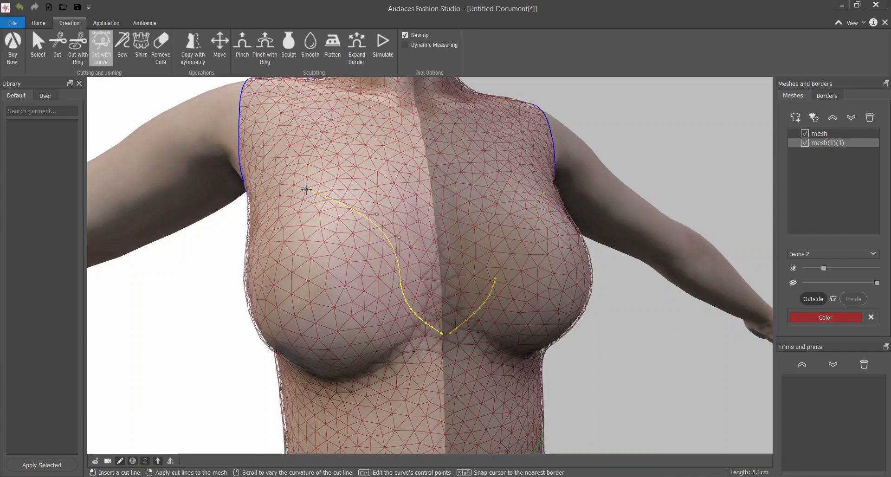
left_click(543, 193)
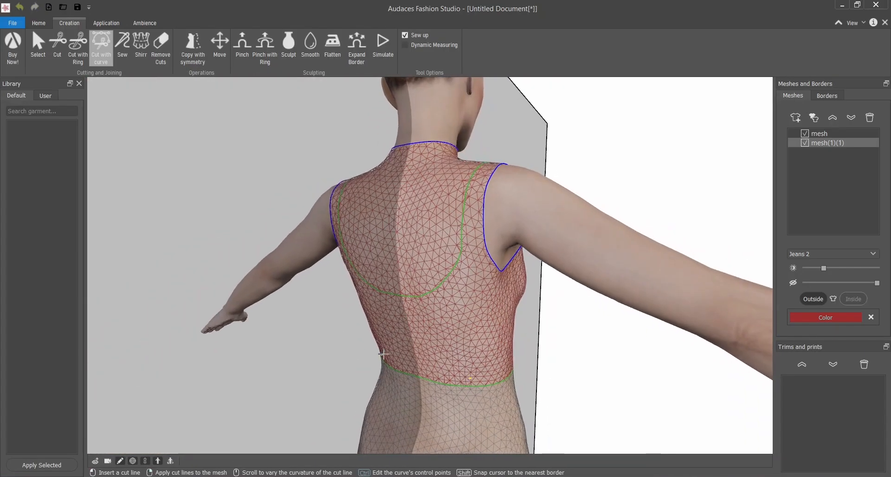
scroll("up", 3)
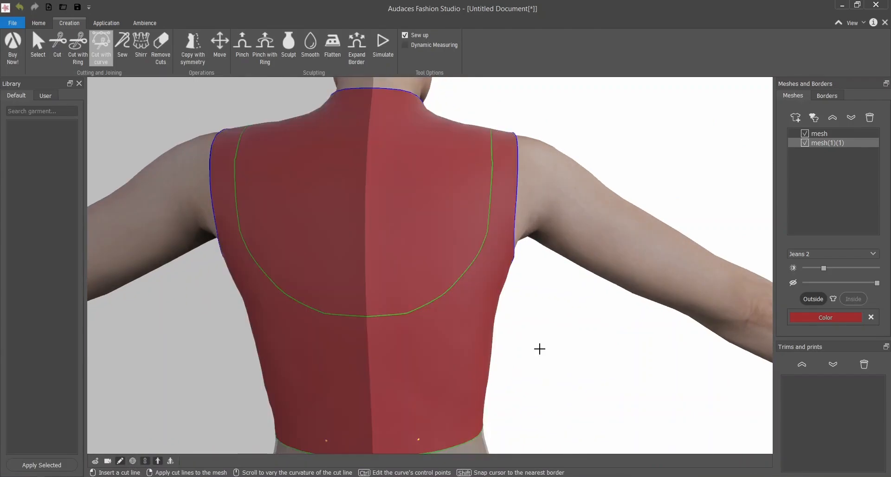
mouse_move(310, 44)
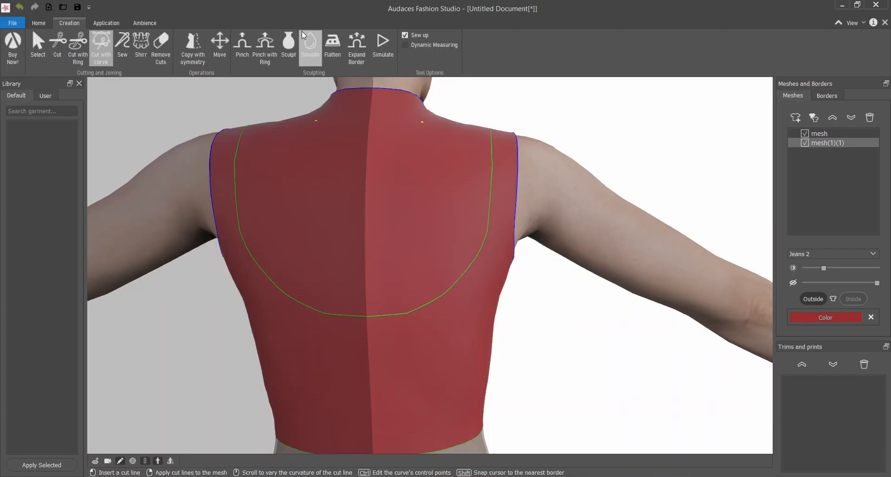
Step: Smooth the upper back, then close the sweetheart neckline curve at centre front
left_click(311, 47)
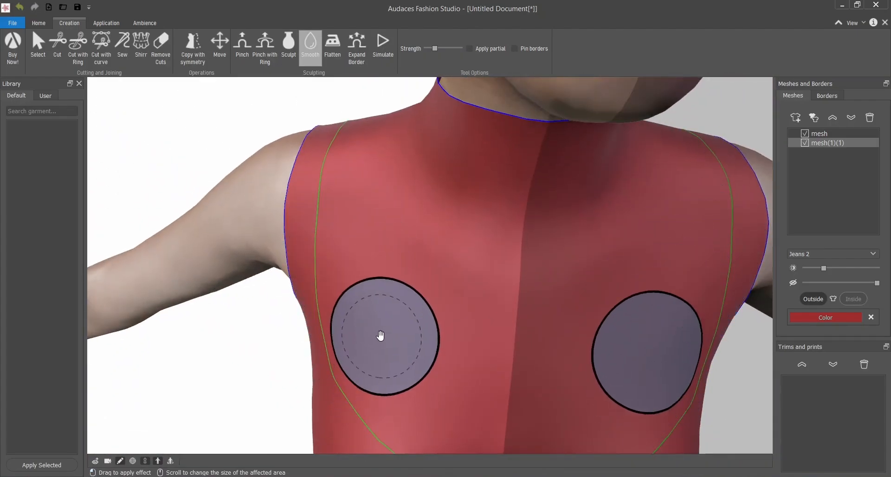
left_click_drag(380, 335, 366, 260)
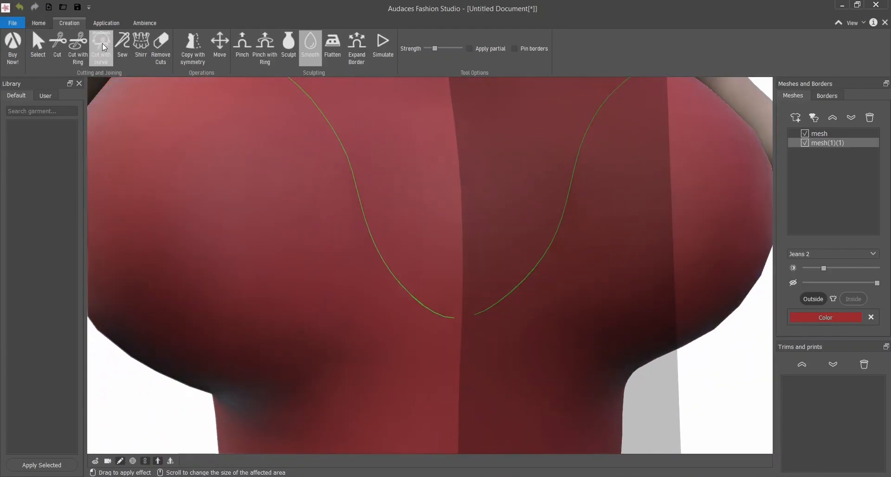
left_click(77, 48)
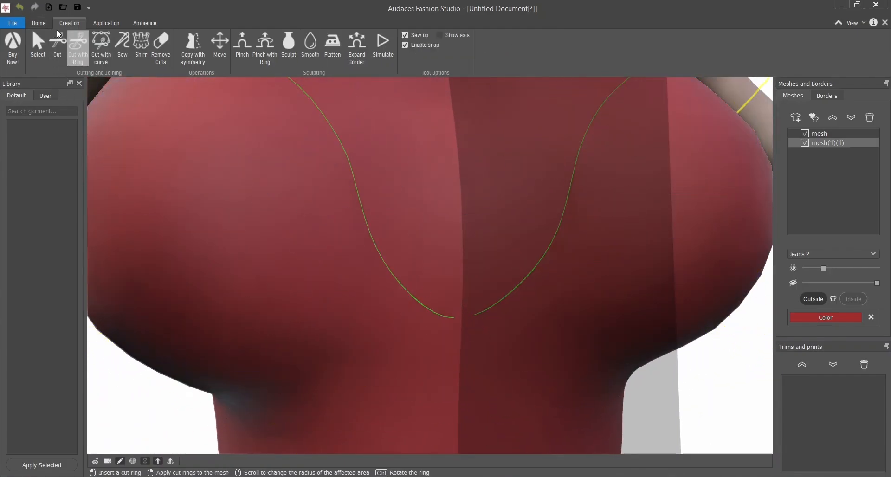
left_click(101, 48)
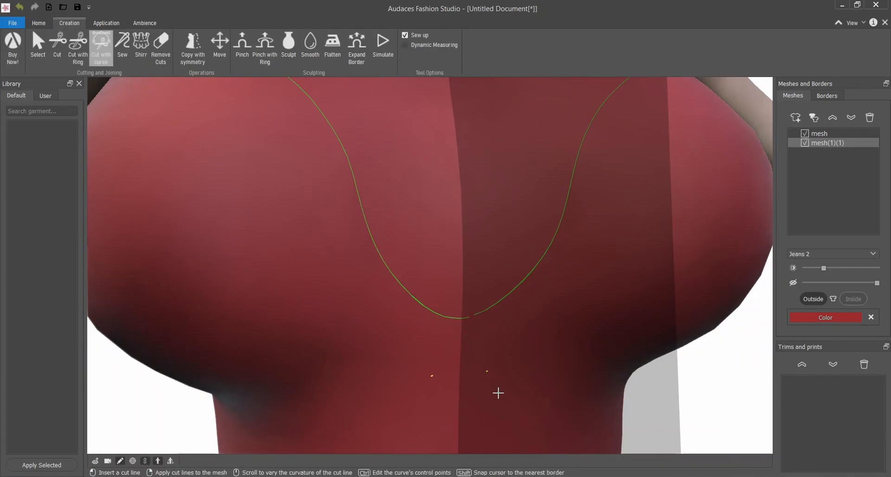
left_click(310, 44)
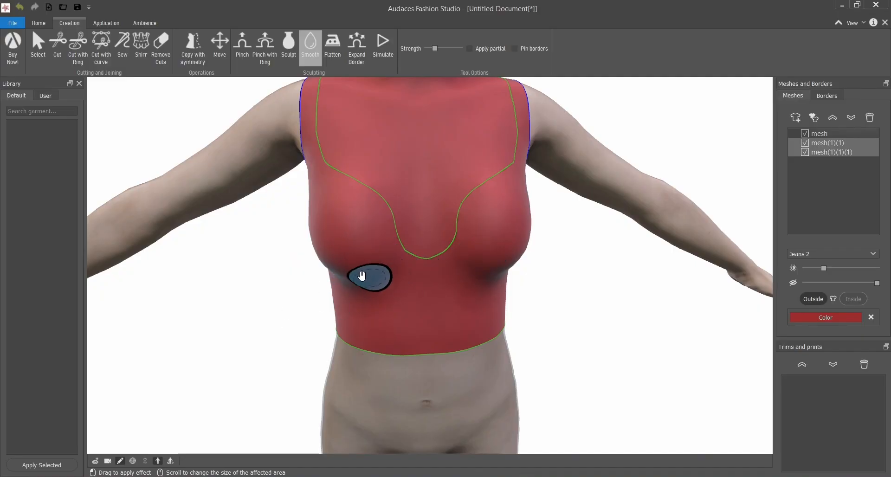
Step: Pinch the fabric in around the bust and smooth it against the body
left_click(241, 42)
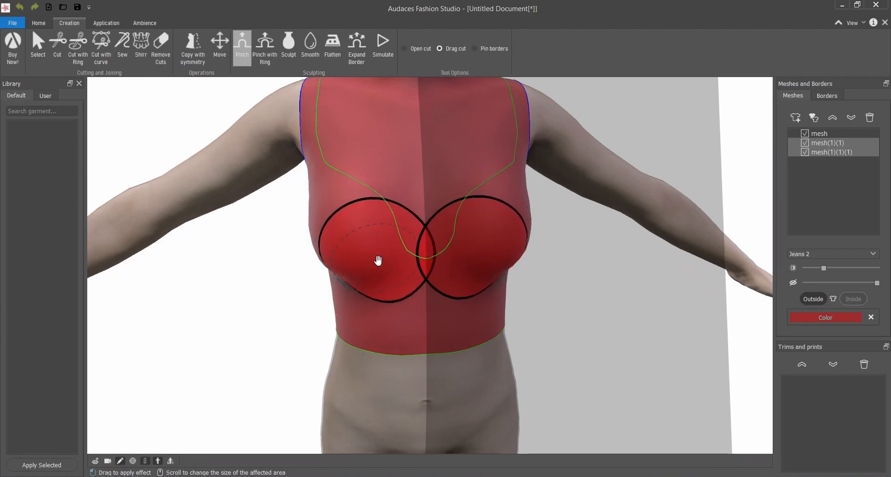
left_click_drag(377, 260, 450, 337)
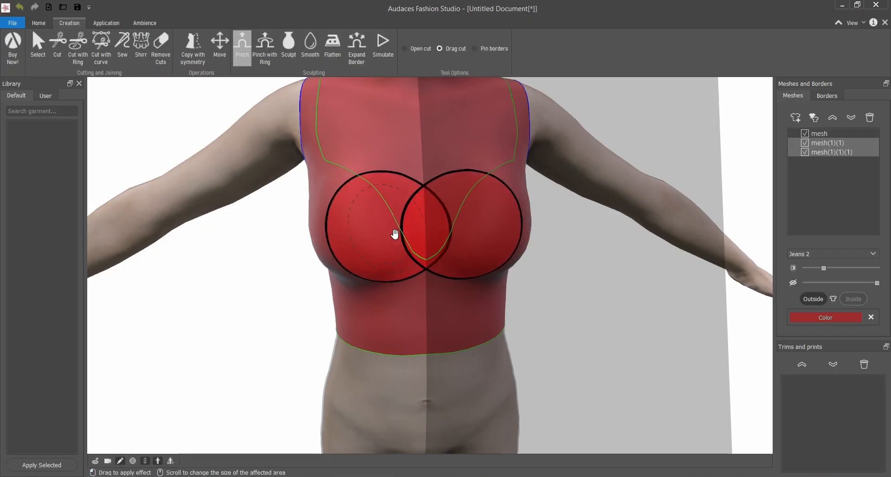
left_click(310, 46)
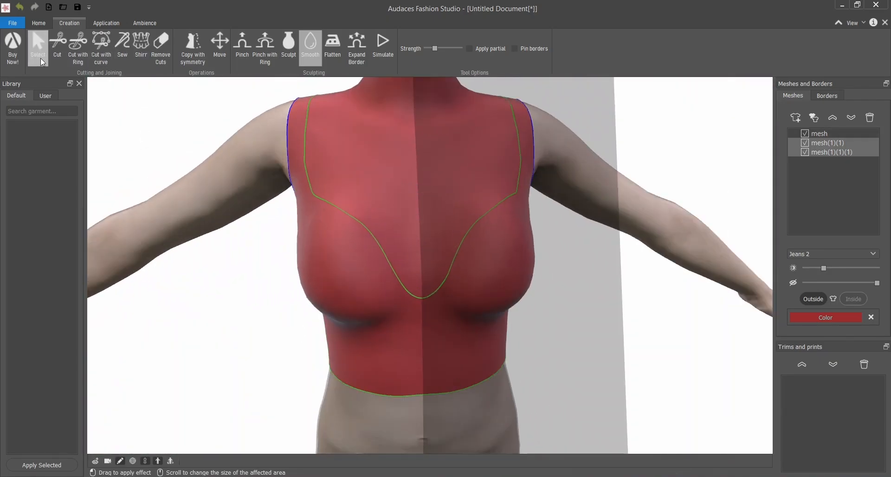
left_click(37, 49)
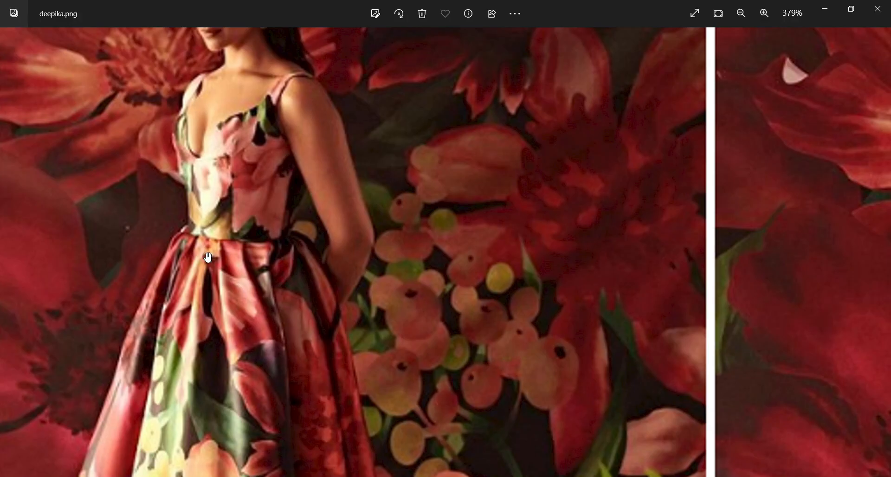
mouse_move(198, 236)
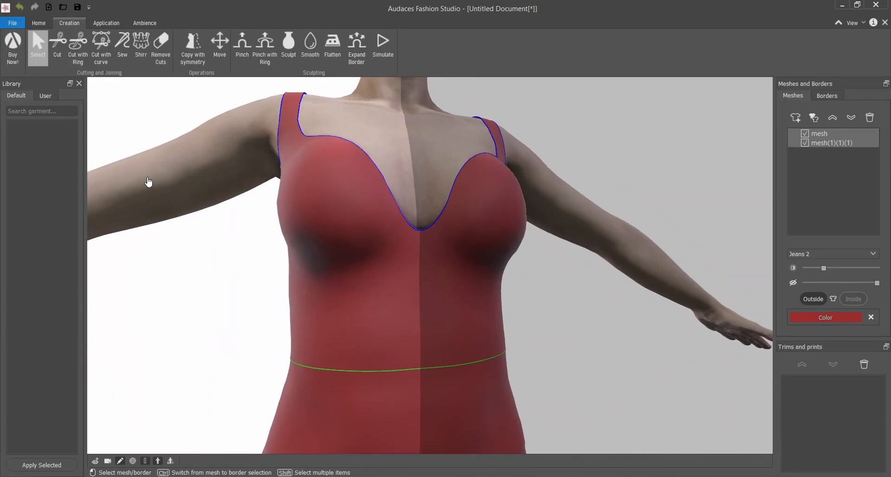
mouse_move(78, 43)
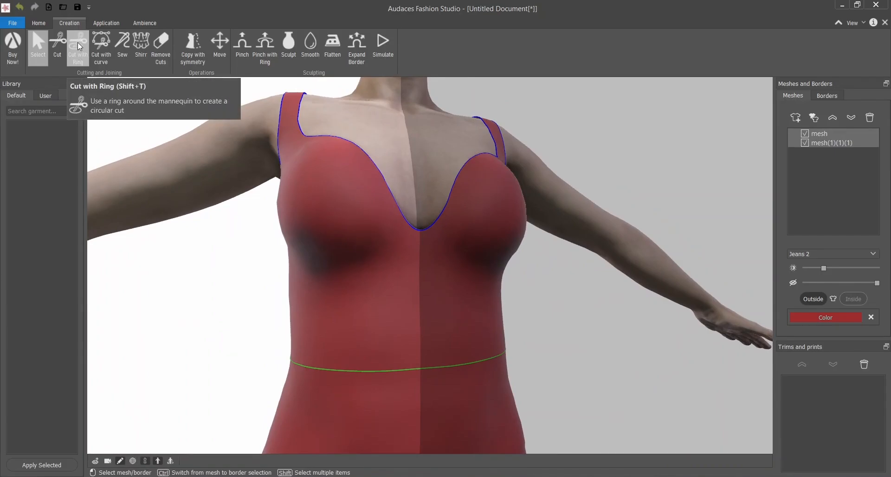
Step: Start the cut tool for the centre-back seam line from neckline to waist
left_click(100, 47)
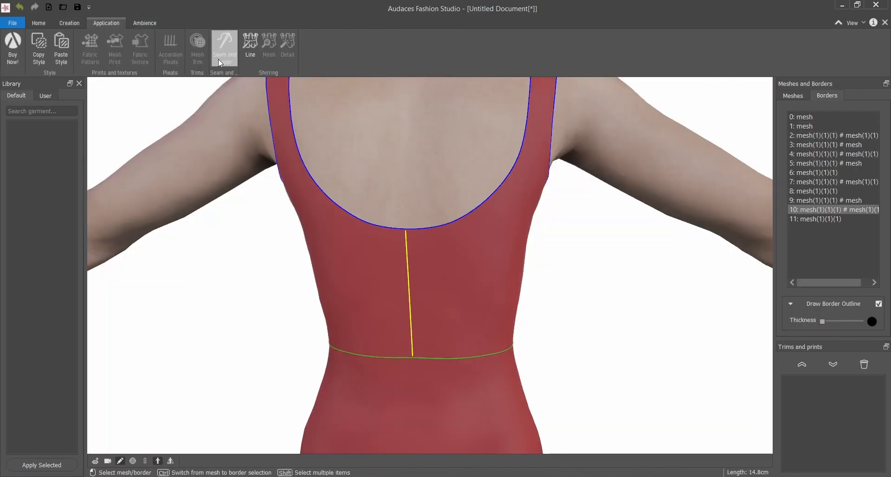
Step: Apply the 'ziper full' pattern from the zippers folder to the centre-back seam
left_click(223, 44)
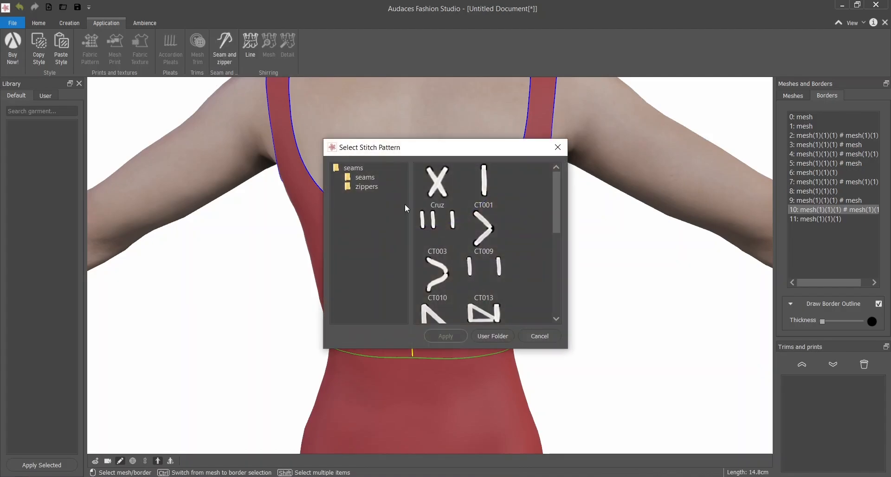
left_click(365, 186)
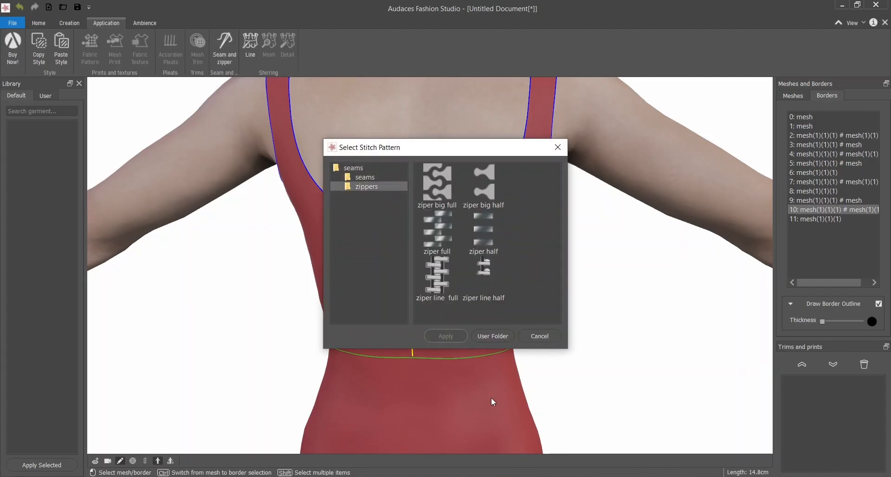
mouse_move(473, 327)
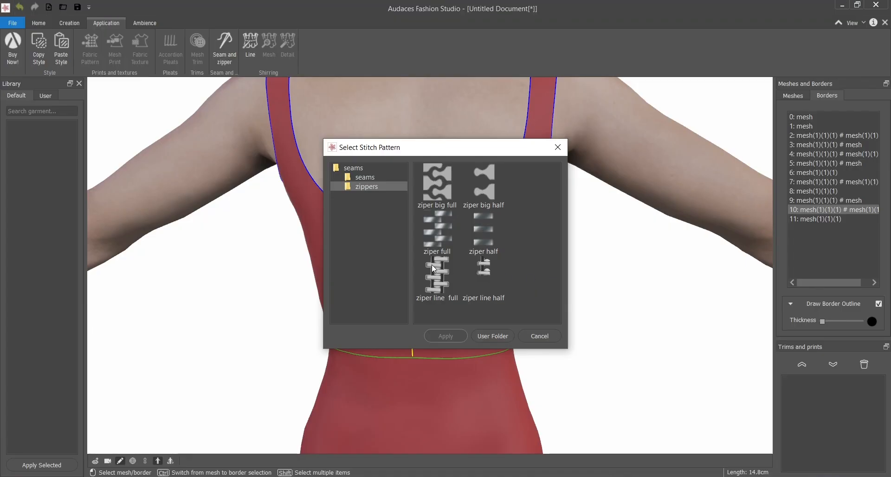
mouse_move(439, 233)
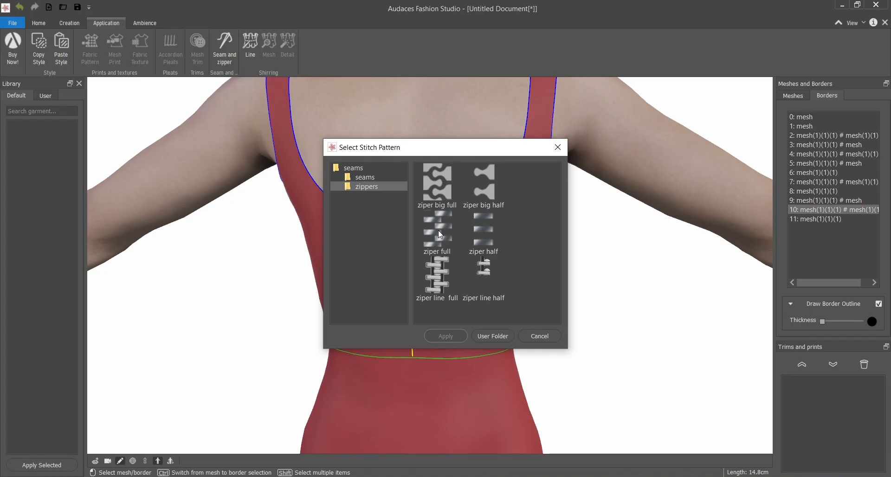
mouse_move(438, 277)
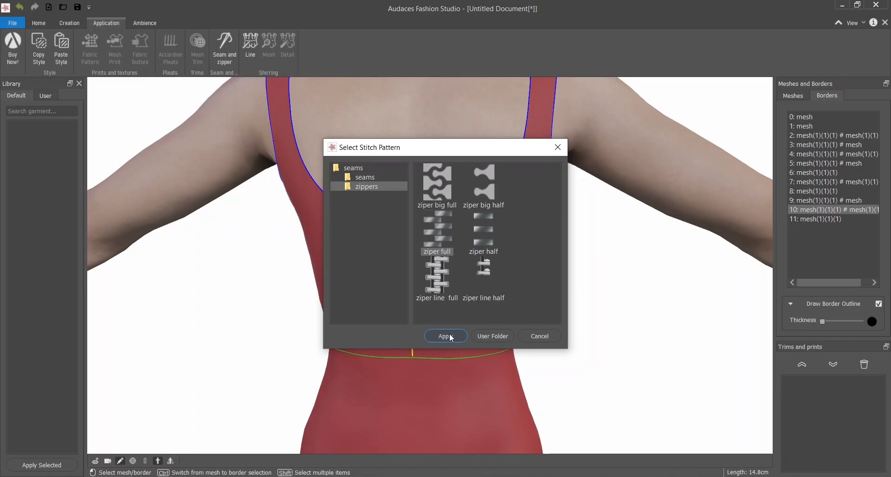
left_click(446, 336)
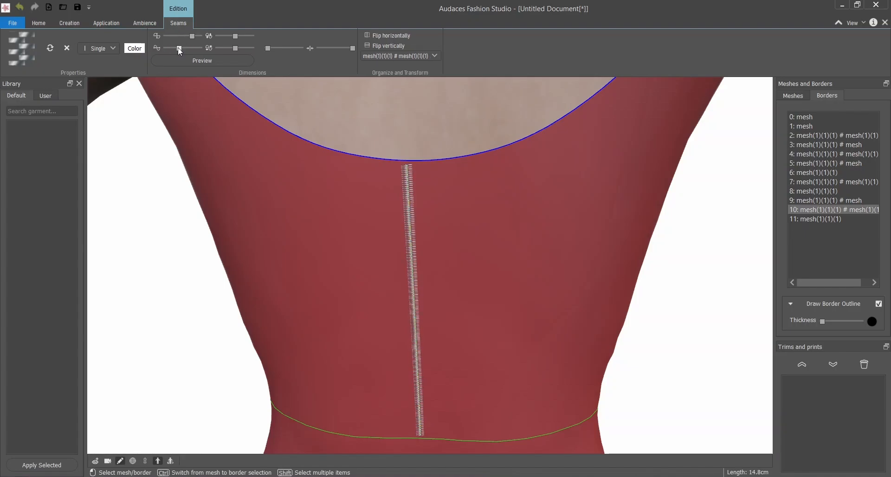
Step: Colour the zipper dark brownish (#3a2828) and zoom out to the whole mannequin
left_click(133, 49)
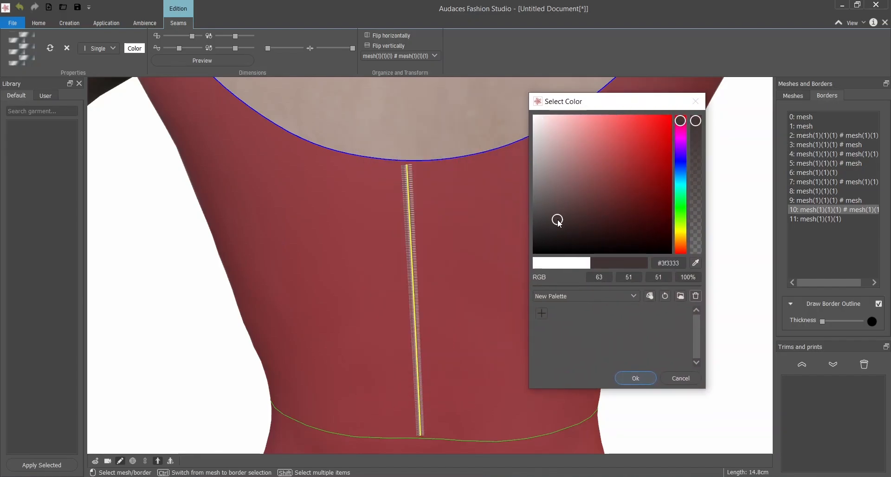
left_click(573, 221)
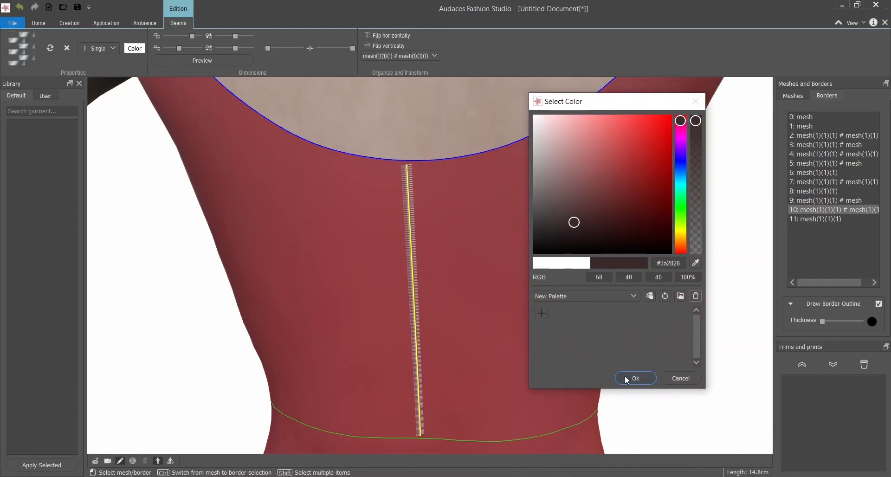
left_click(635, 379)
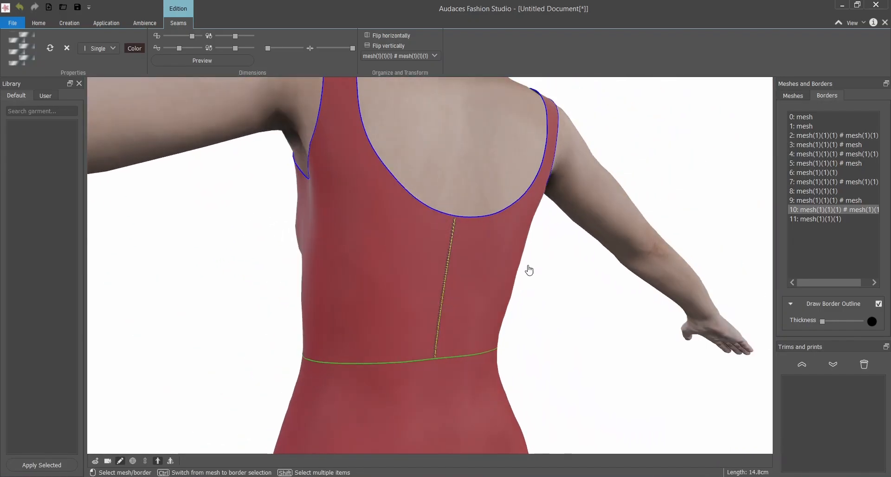
left_click_drag(528, 270, 614, 342)
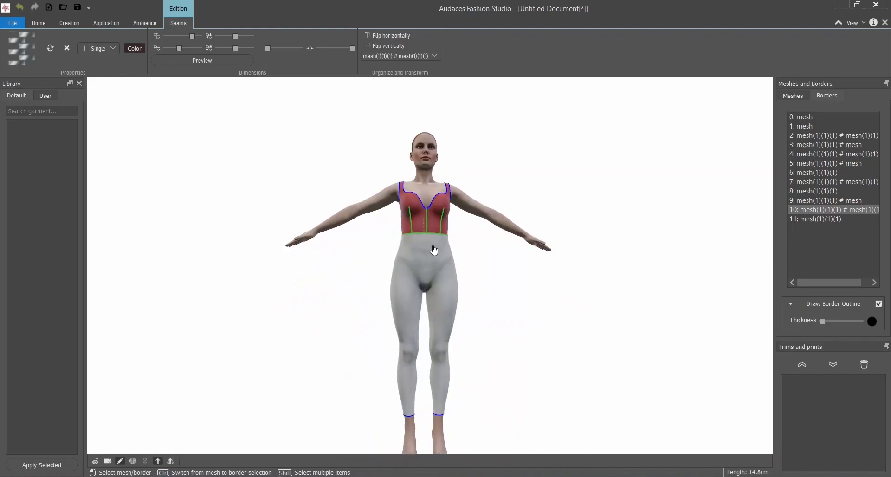
Step: With Pinch with Ring below the waist, flare the leggings mesh into a cone-shaped skirt
left_click(106, 22)
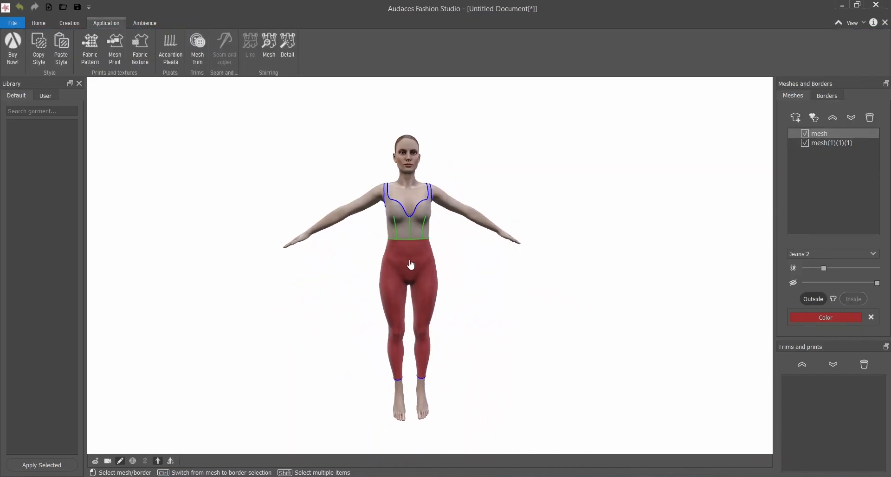
left_click(69, 22)
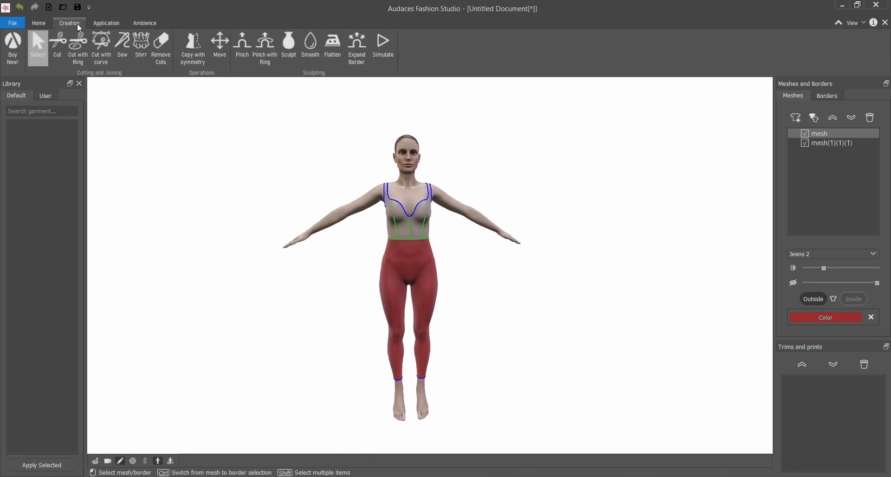
left_click(264, 46)
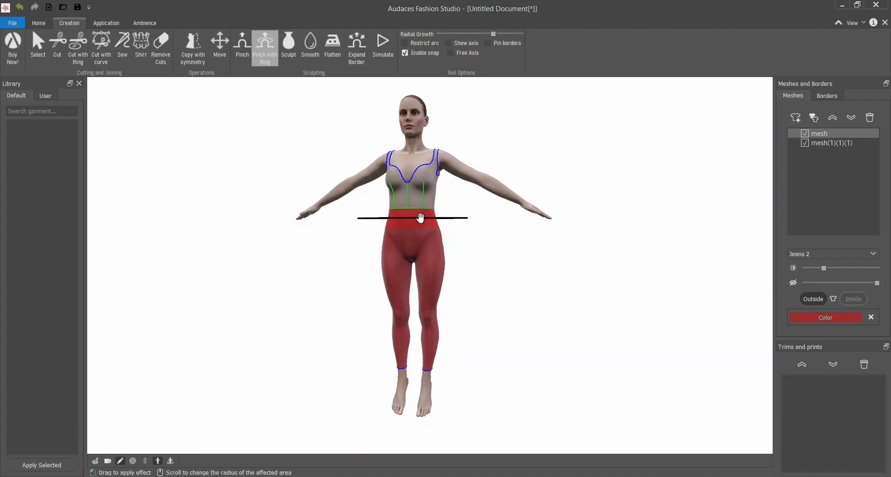
left_click_drag(420, 217, 411, 297)
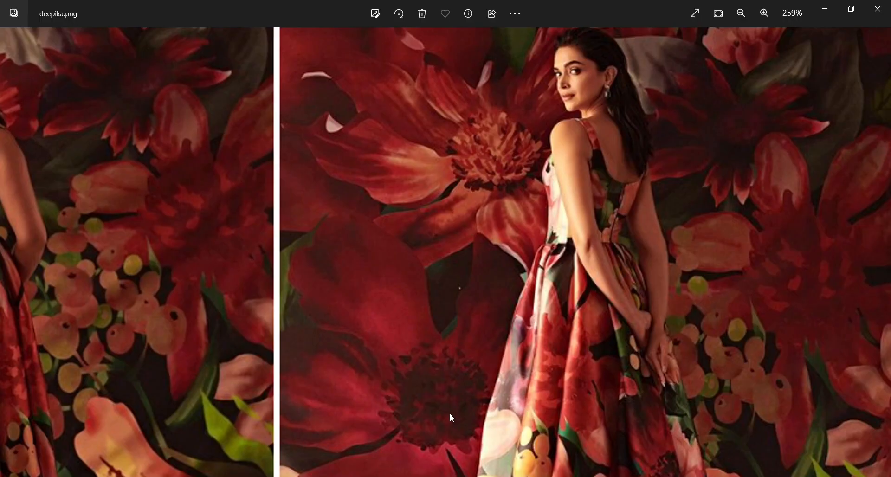
Step: Leave the reference photo in Windows Photos and return to the dress model
left_click(741, 13)
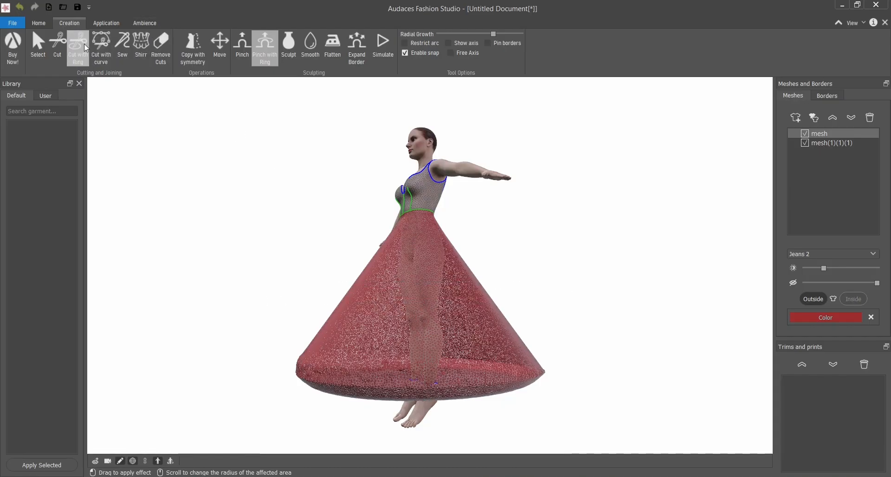
Step: Even out the cone skirt's flare with the Cut with Ring tool
left_click(77, 47)
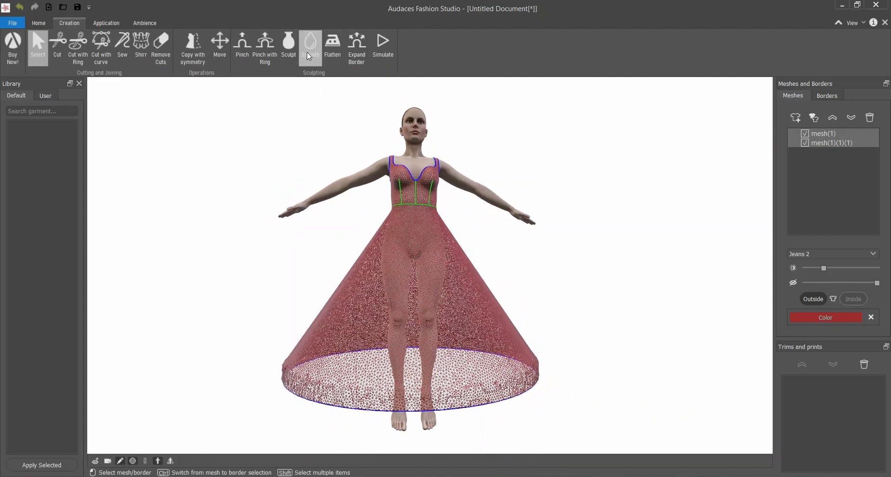
Step: Smooth the cone skirt surface and inspect the gown from the back and front
left_click(310, 43)
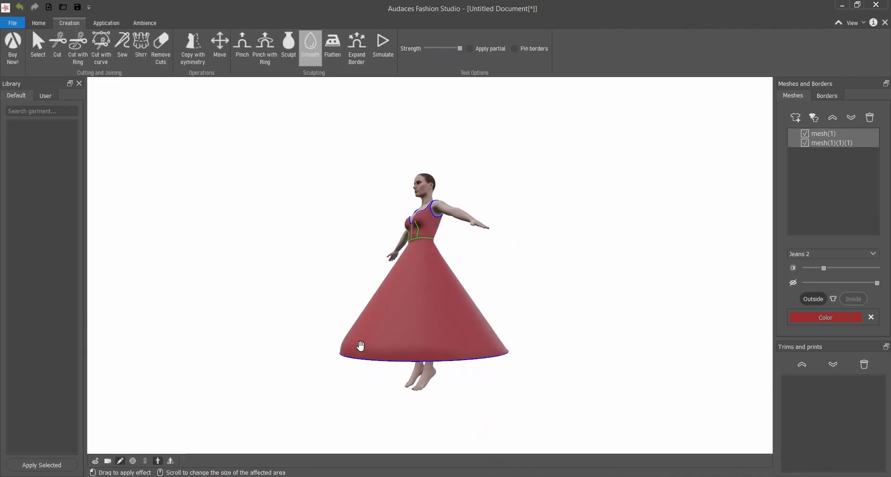
left_click_drag(360, 345, 325, 342)
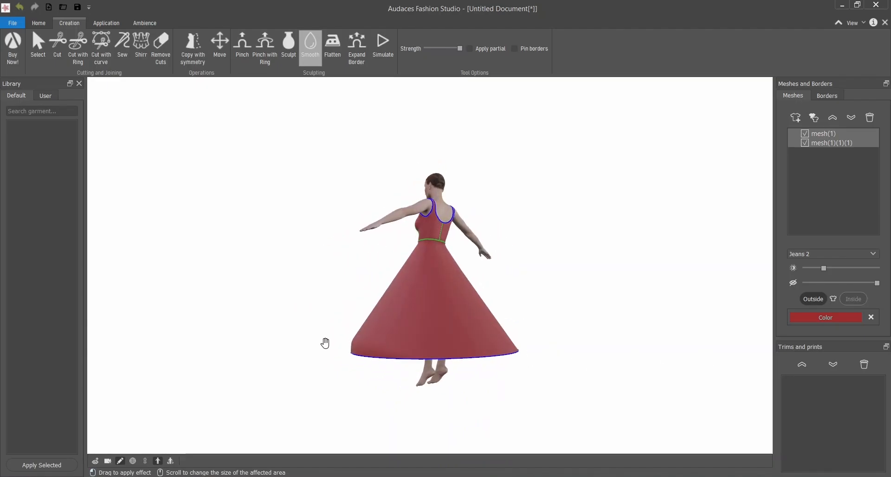
left_click_drag(325, 343, 448, 305)
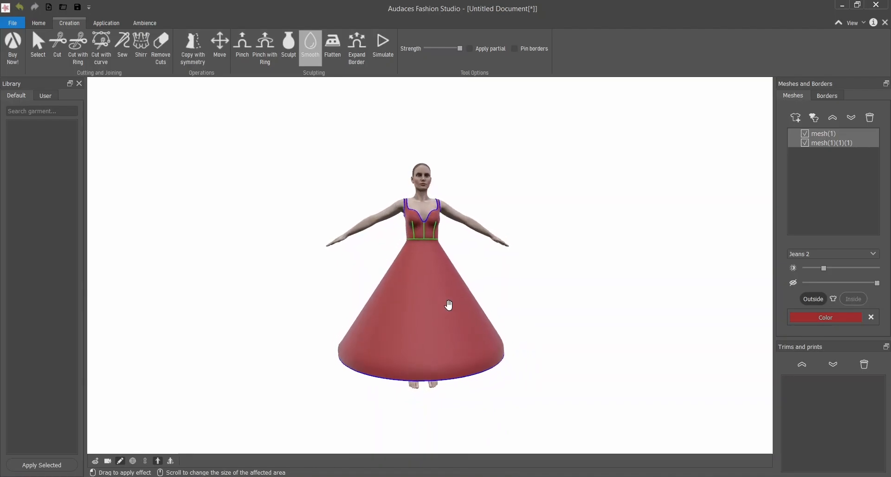
left_click(37, 45)
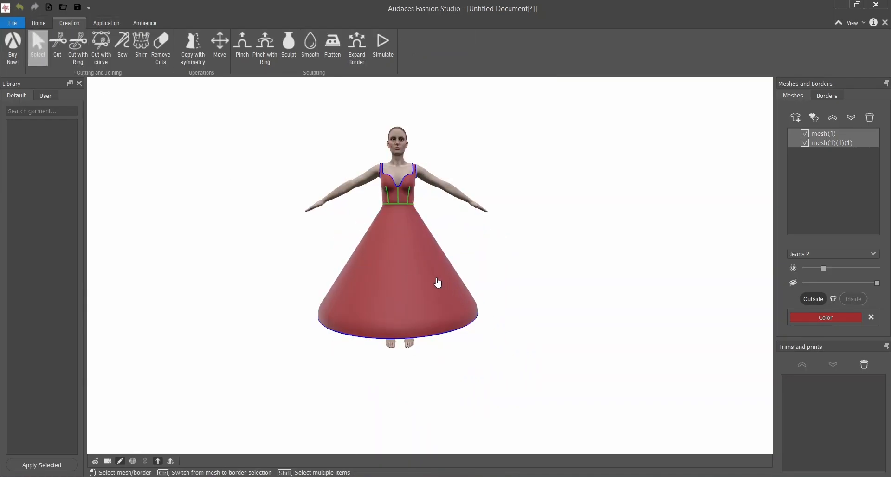
Step: Simulate the skirt so it drapes in soft folds, then trim the hem with a ring cut
left_click(382, 45)
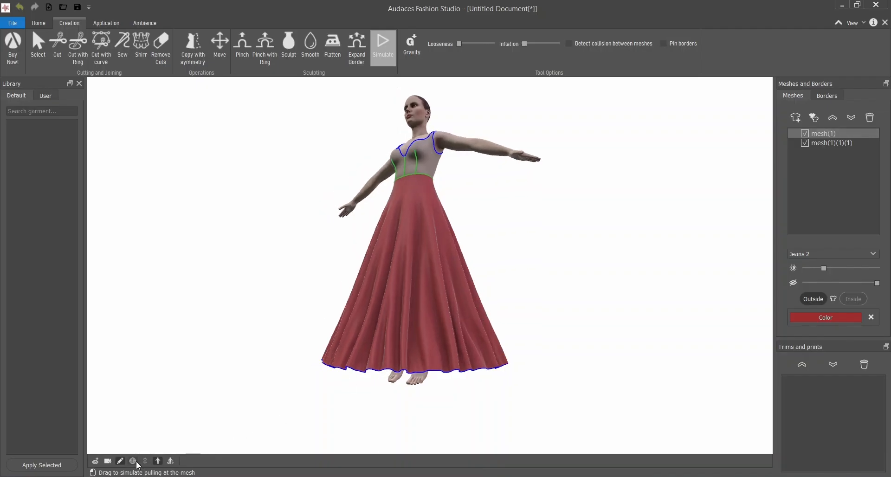
left_click(78, 48)
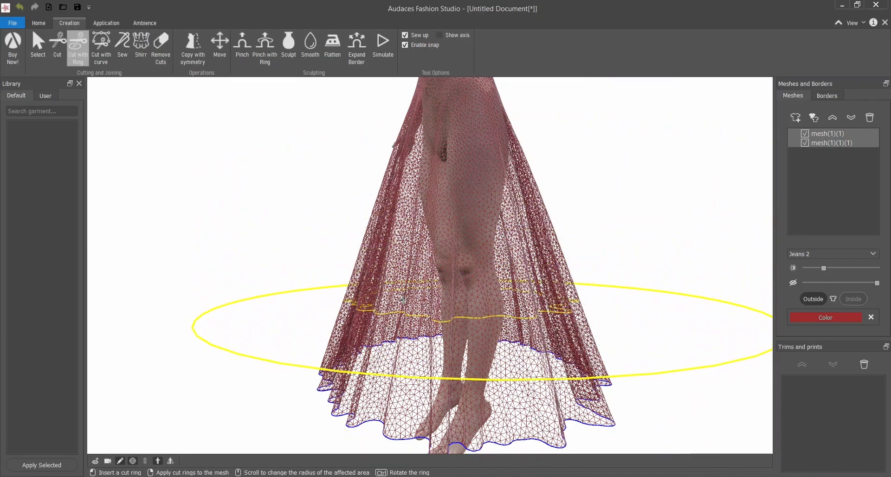
scroll("down", 3)
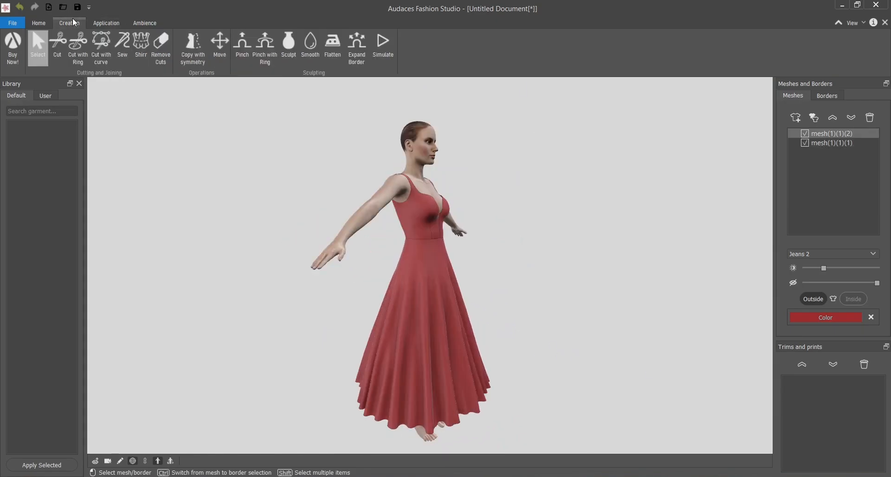
Step: Insert a cut ring at the waistline to split the skirt into its own mesh piece
left_click(78, 44)
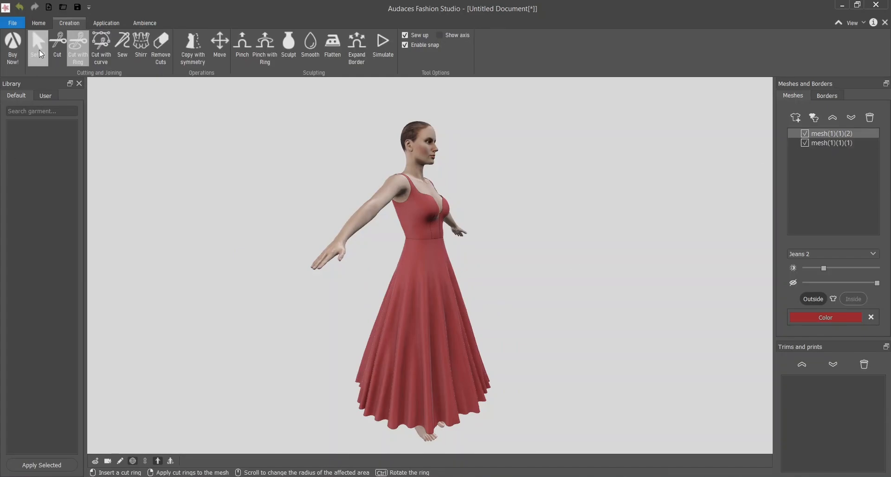
left_click(37, 47)
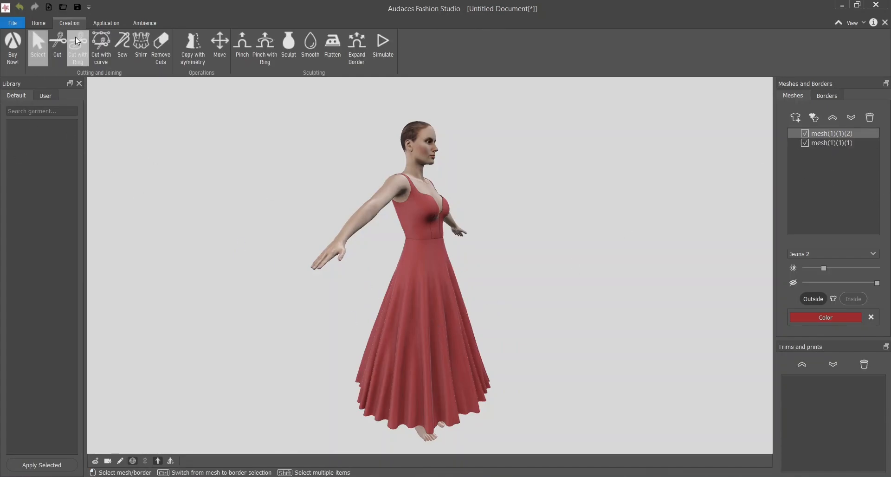
left_click(77, 45)
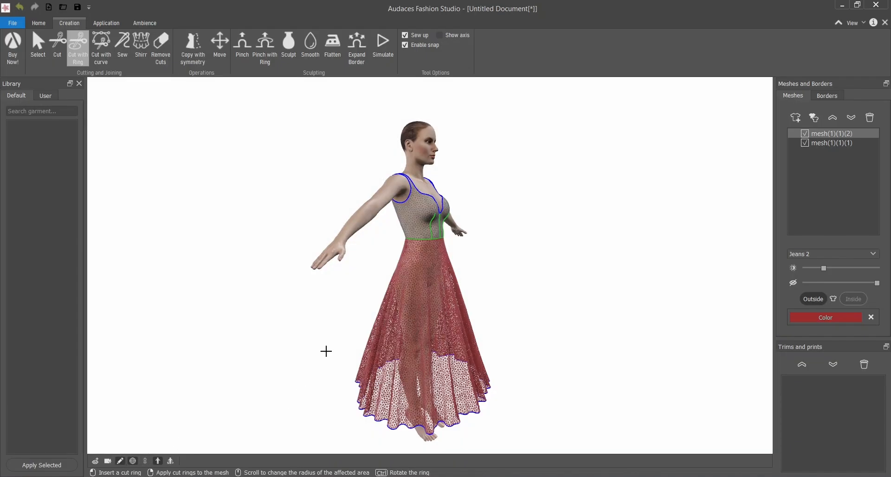
left_click(417, 257)
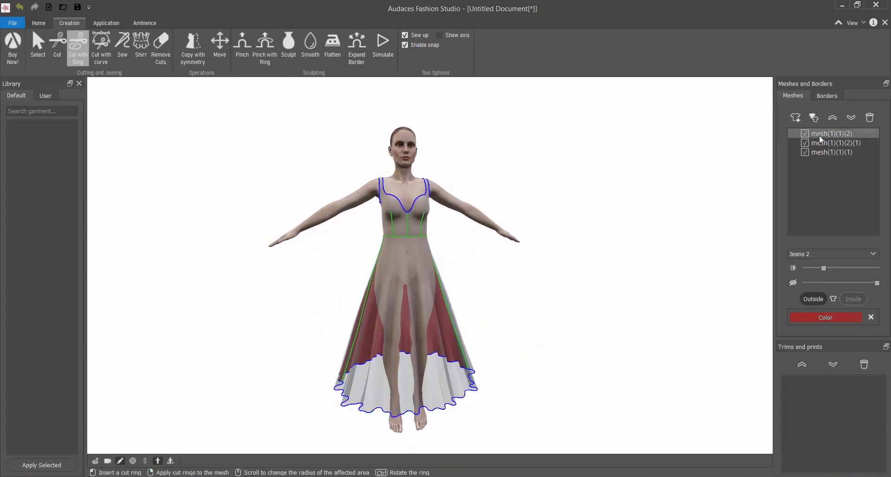
Step: Select the resulting dress pieces together in the Meshes panel
left_click(835, 152)
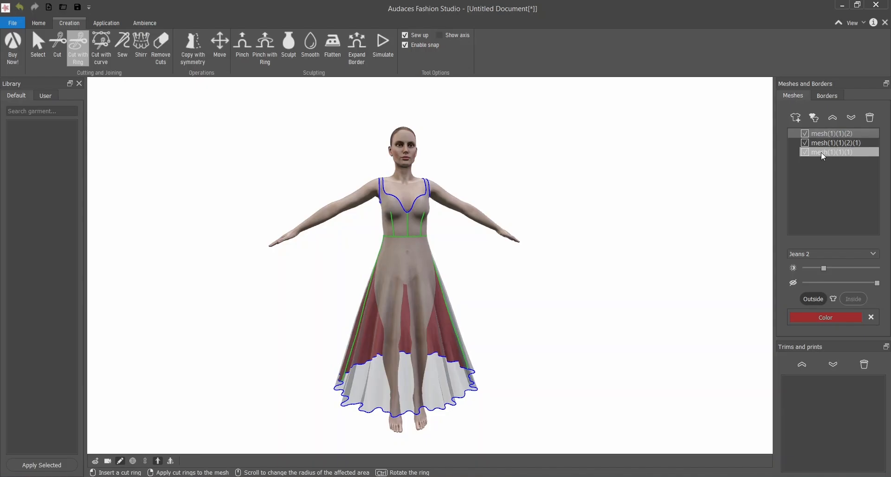
left_click(831, 187)
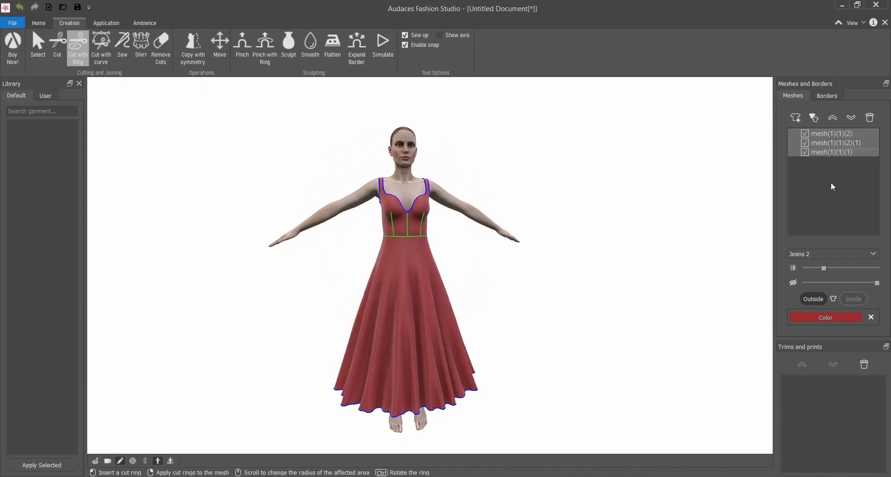
Step: Apply the Canvas fabric texture to the whole dress and scale the weave size
left_click(106, 23)
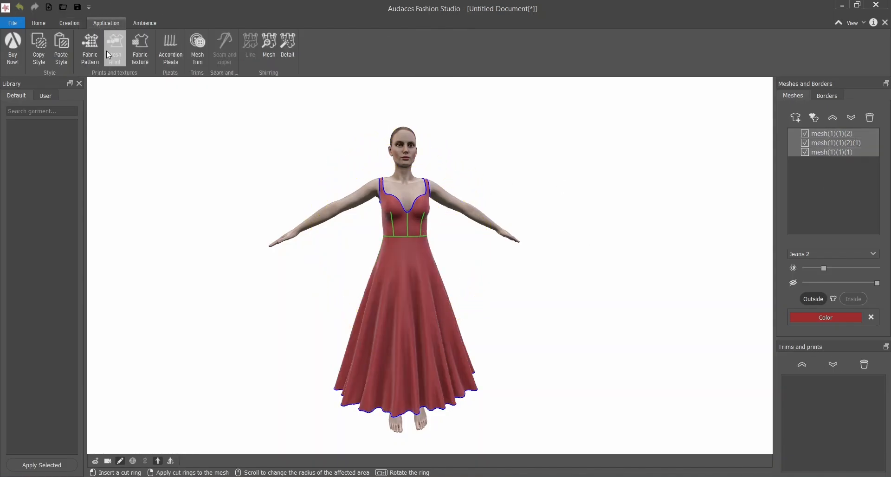
left_click(140, 48)
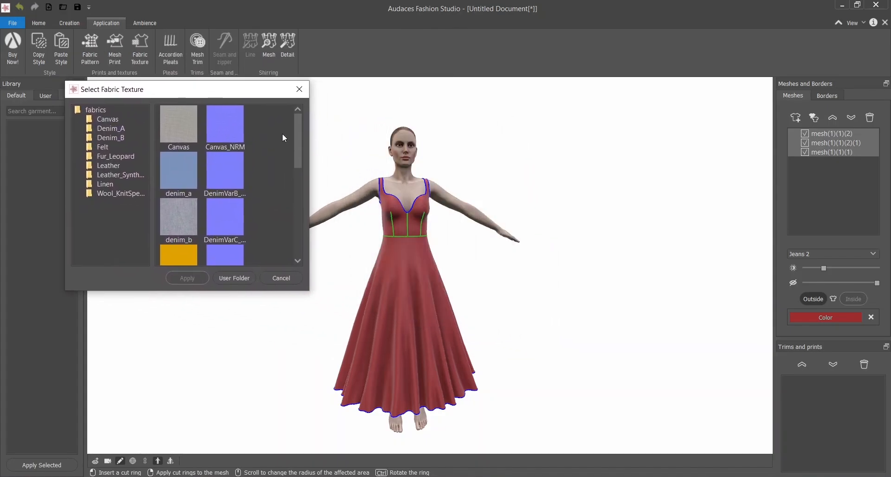
mouse_move(216, 112)
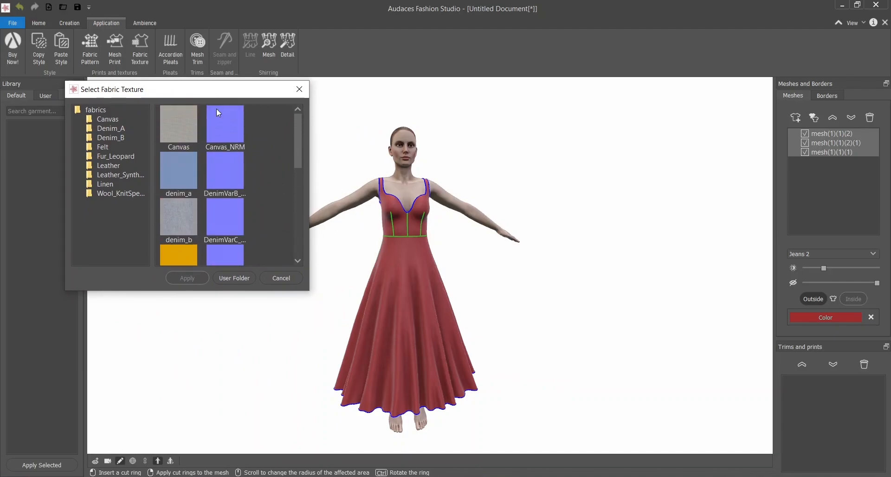
mouse_move(230, 134)
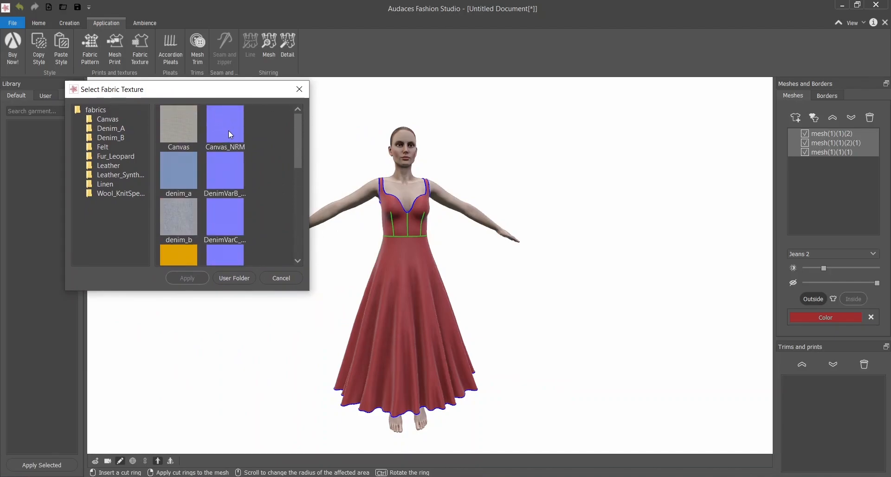
mouse_move(239, 118)
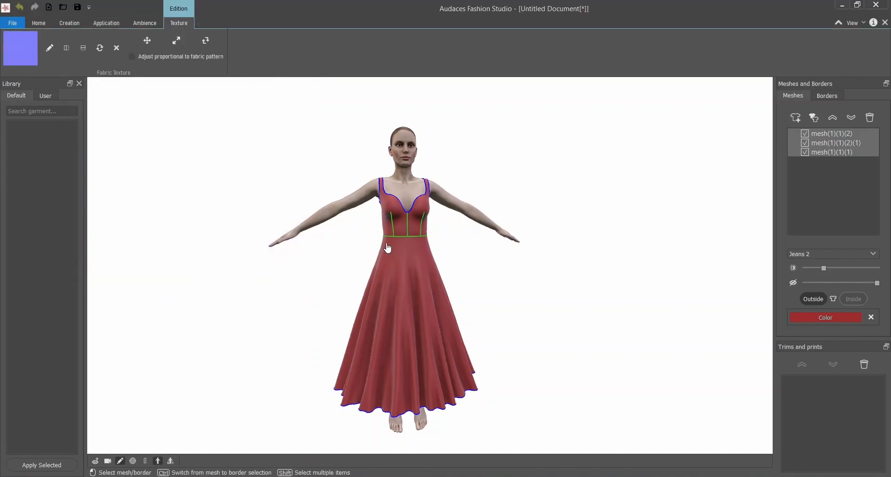
scroll("up", 3)
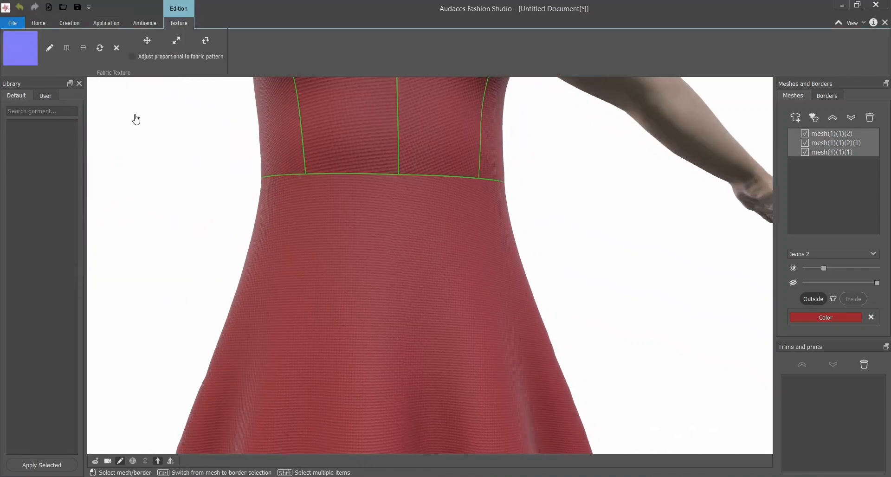
left_click(175, 40)
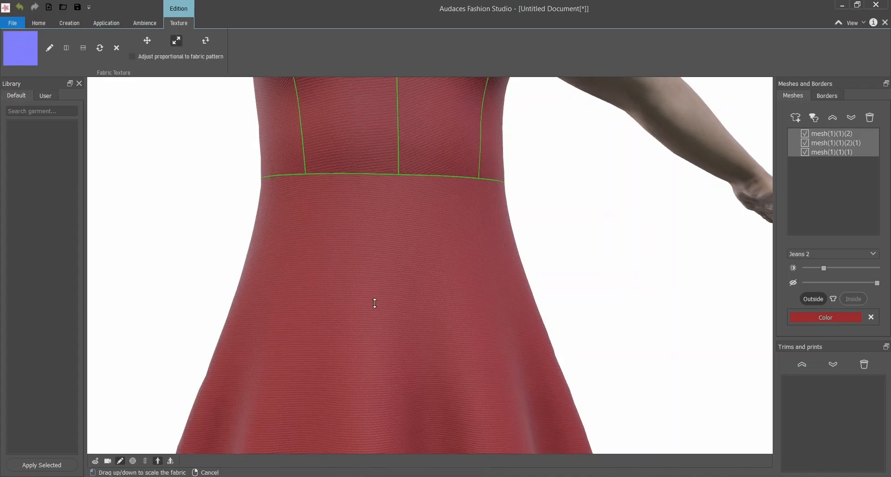
left_click_drag(374, 303, 374, 252)
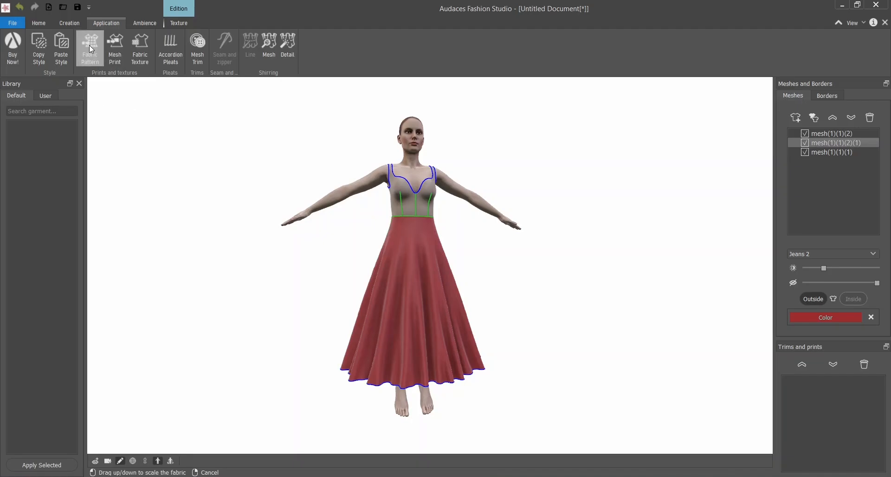
Step: Apply the floral photo as the skirt print and rescale it
left_click(89, 45)
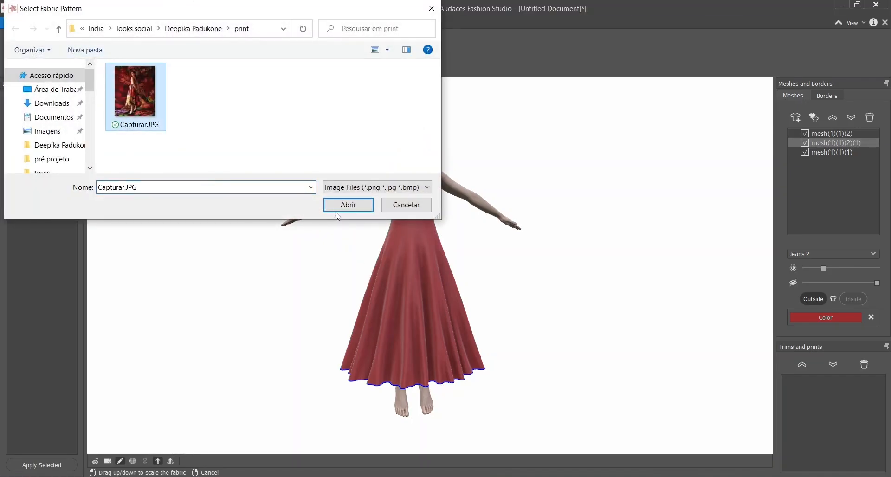
left_click(347, 204)
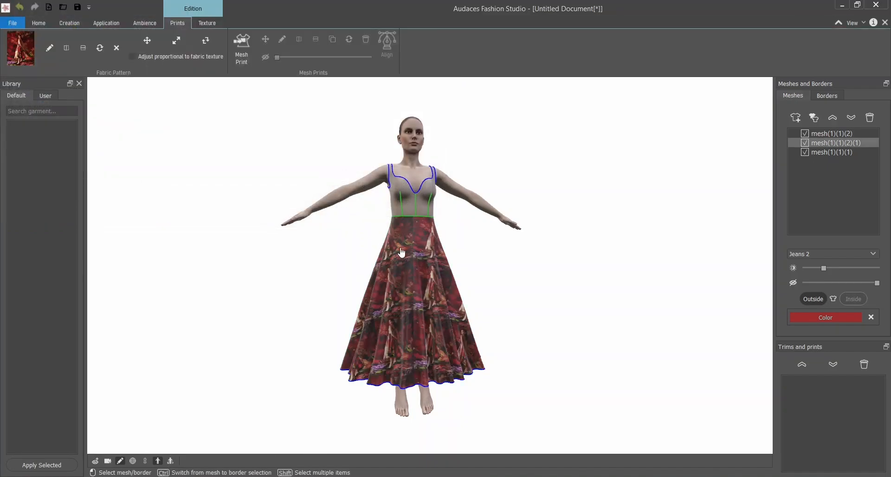
left_click(175, 40)
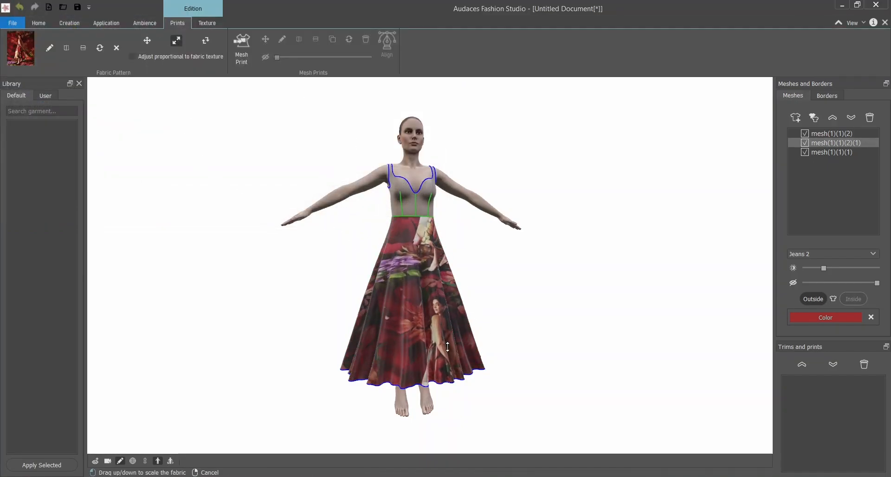
left_click_drag(447, 346, 431, 301)
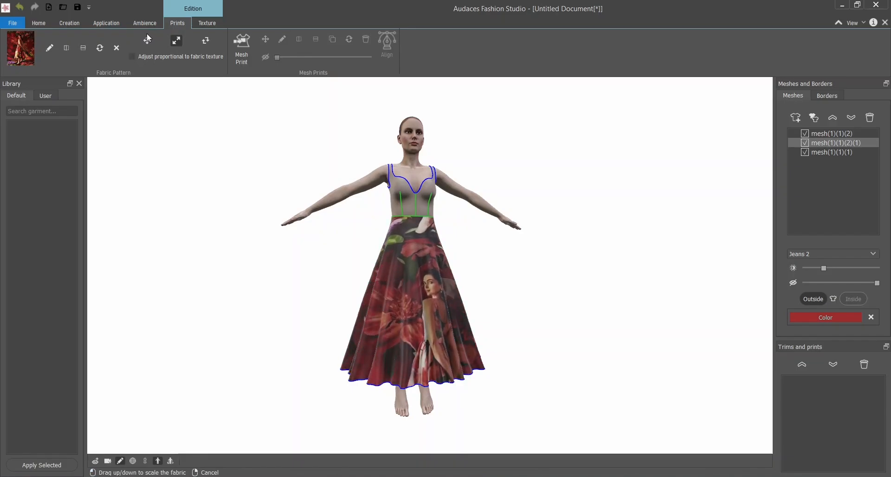
Step: Move the floral print to a new position on the skirt
left_click(146, 40)
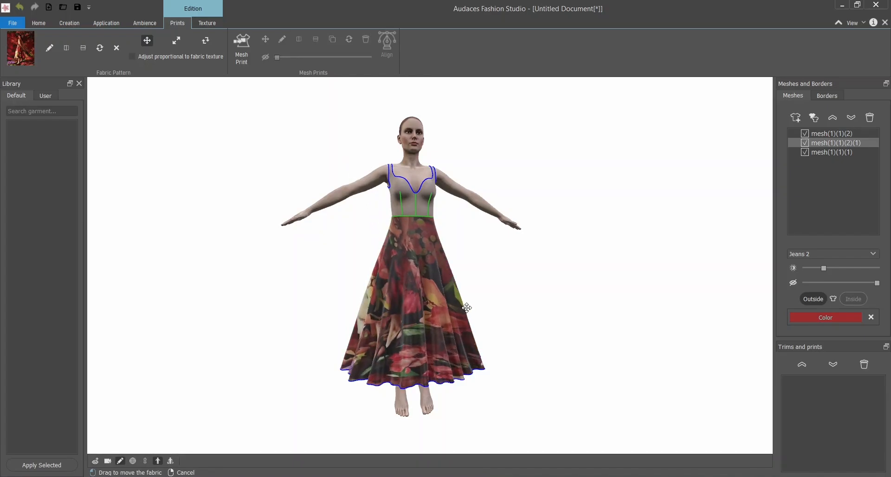
left_click(176, 40)
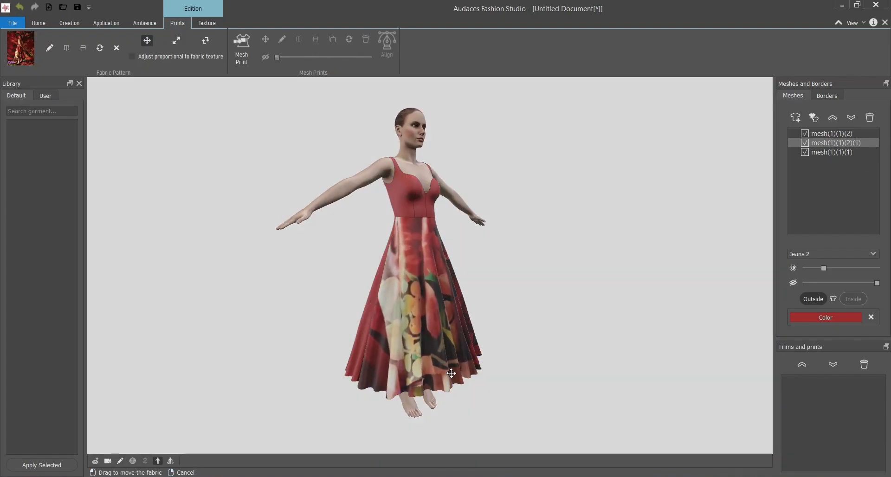
left_click(68, 23)
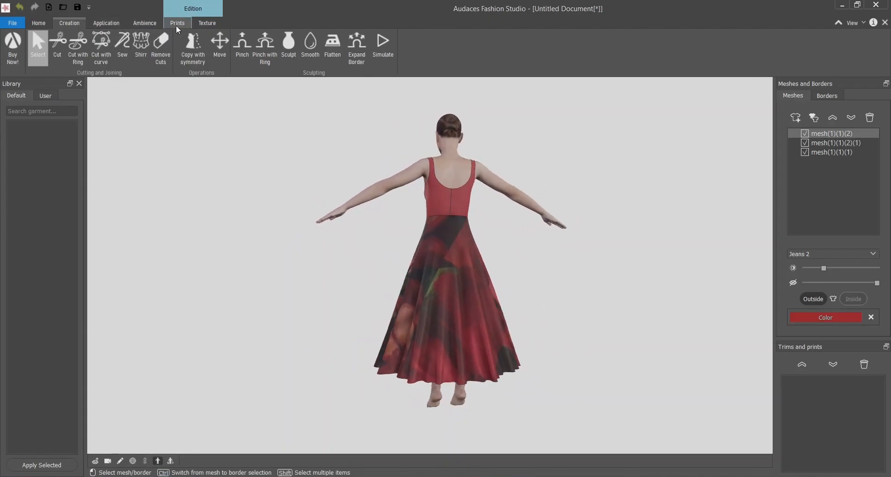
Step: Select the bodice mesh and view it from the side up close
left_click(176, 23)
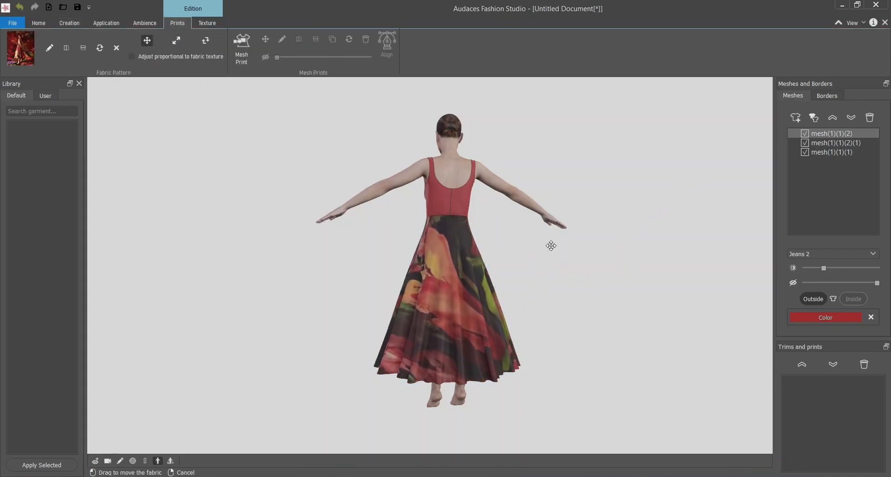
left_click_drag(550, 245, 525, 331)
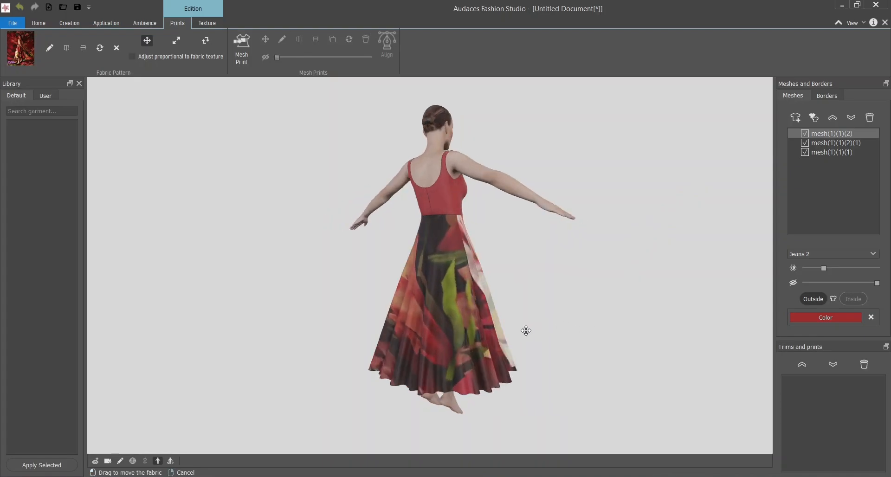
left_click_drag(525, 330, 399, 189)
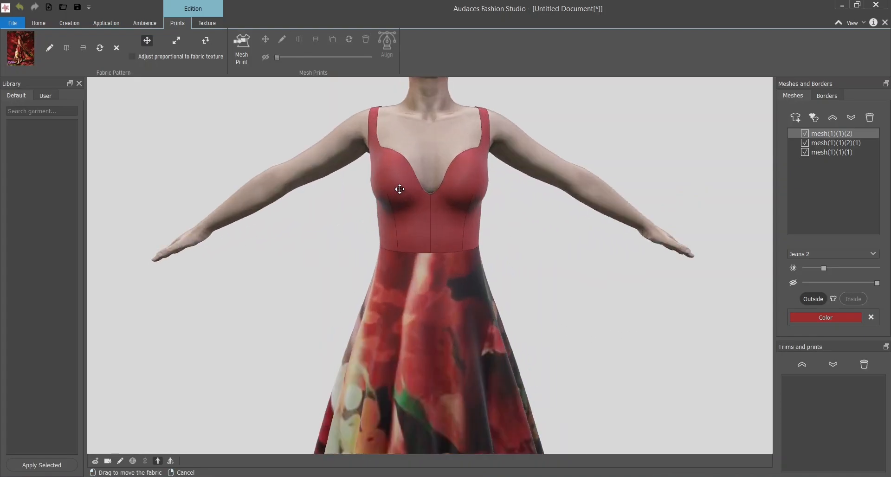
mouse_move(405, 209)
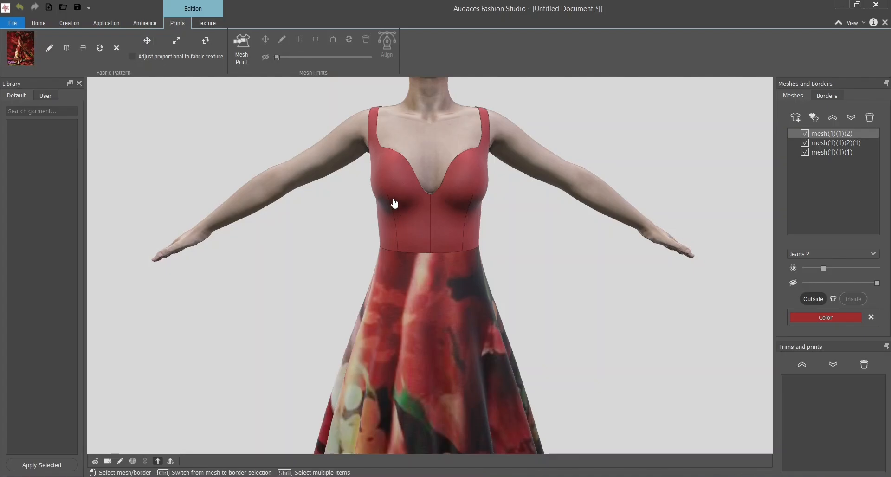
left_click(68, 22)
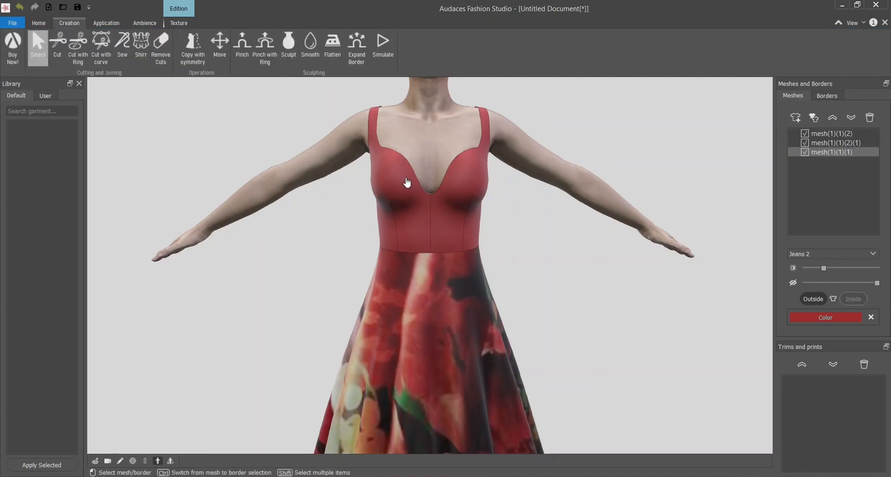
mouse_move(37, 48)
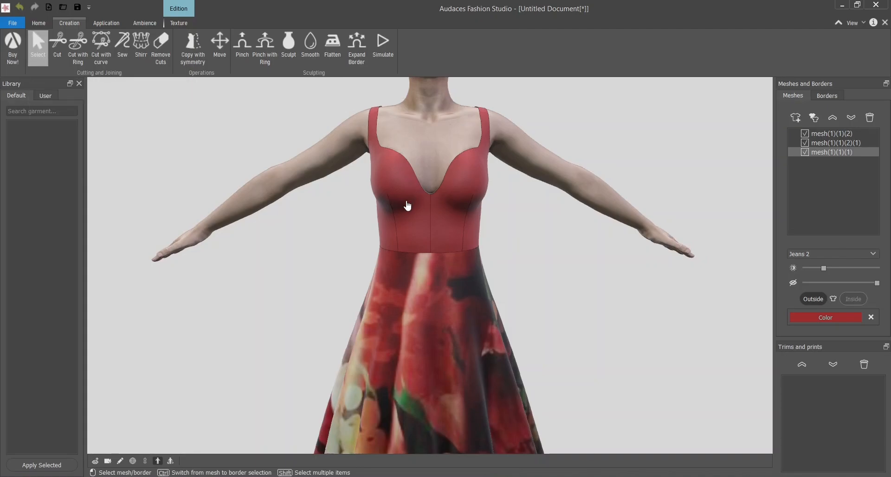
mouse_move(403, 202)
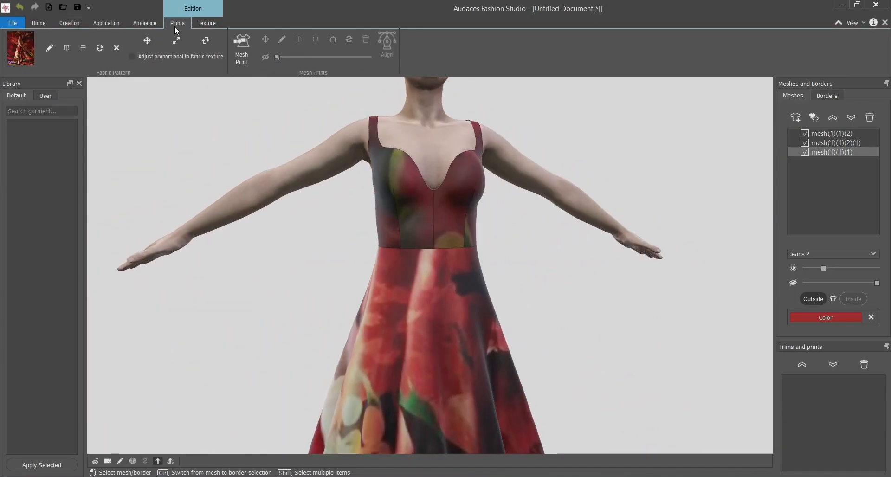
Step: Move the floral photo print into place across the bodice and check the whole gown
left_click(147, 40)
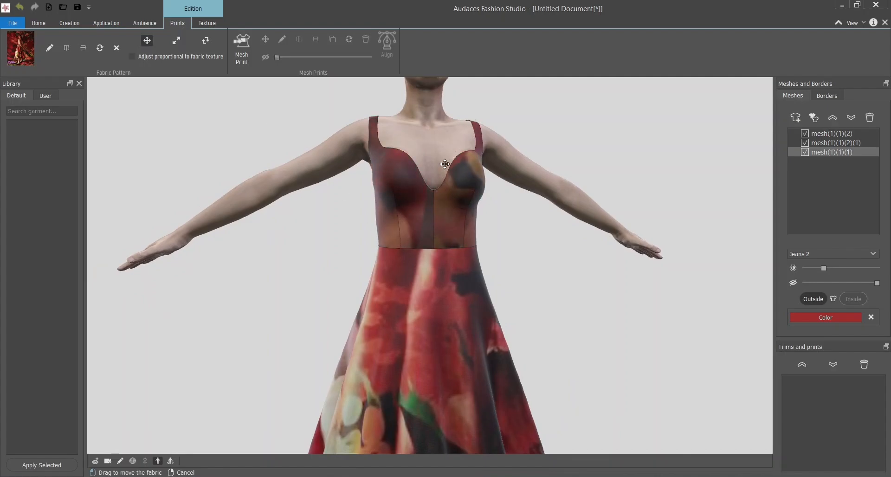
left_click(177, 40)
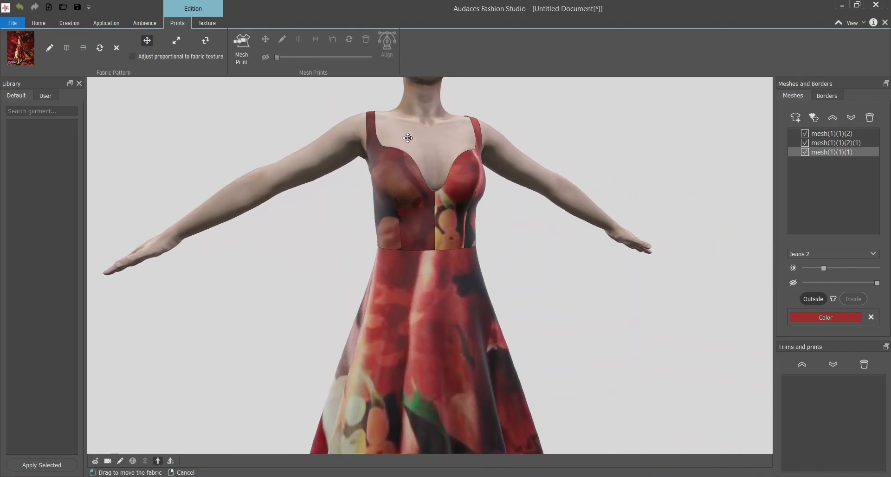
left_click_drag(408, 138, 460, 199)
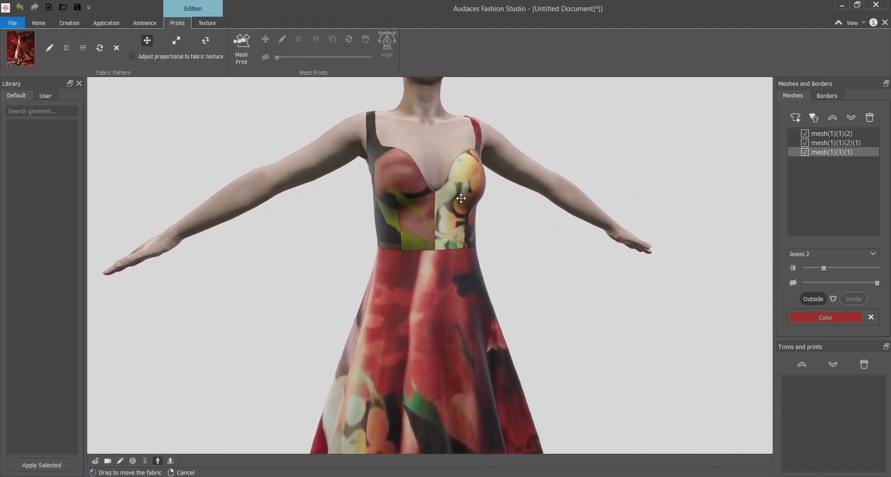
left_click_drag(460, 198, 489, 237)
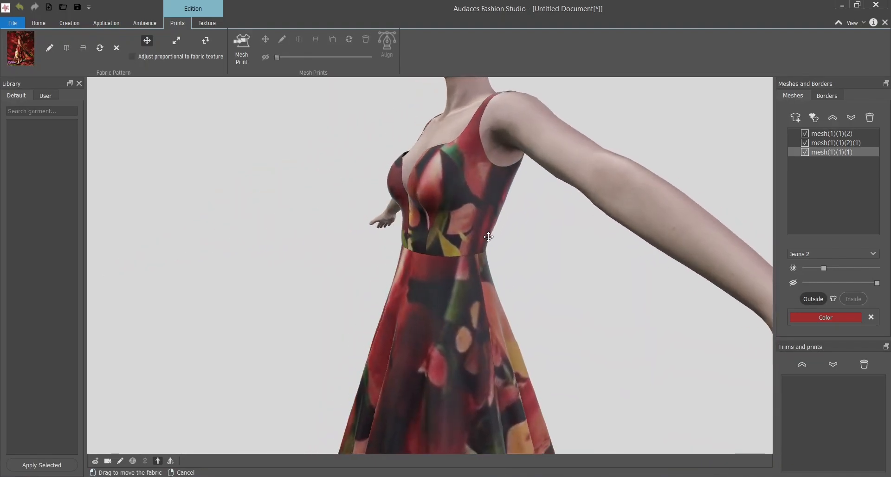
left_click_drag(489, 237, 403, 260)
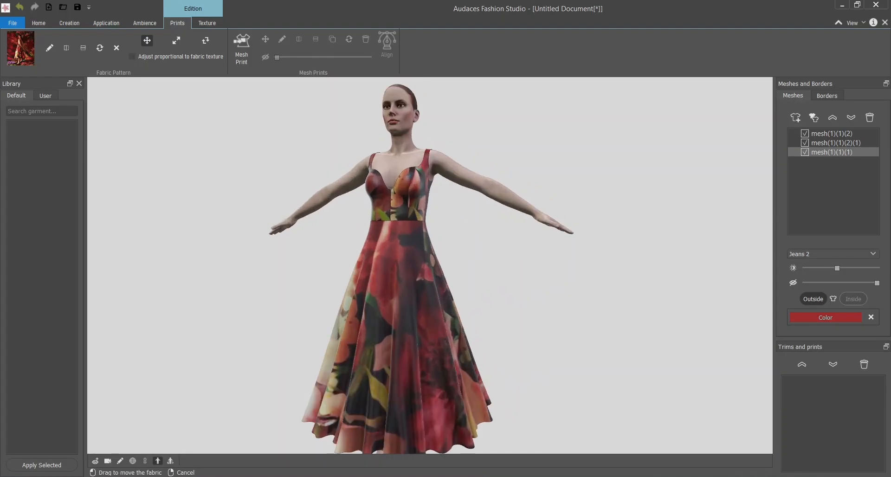
Step: Select all borders in the Borders list and turn off Draw Border Outline
left_click(827, 96)
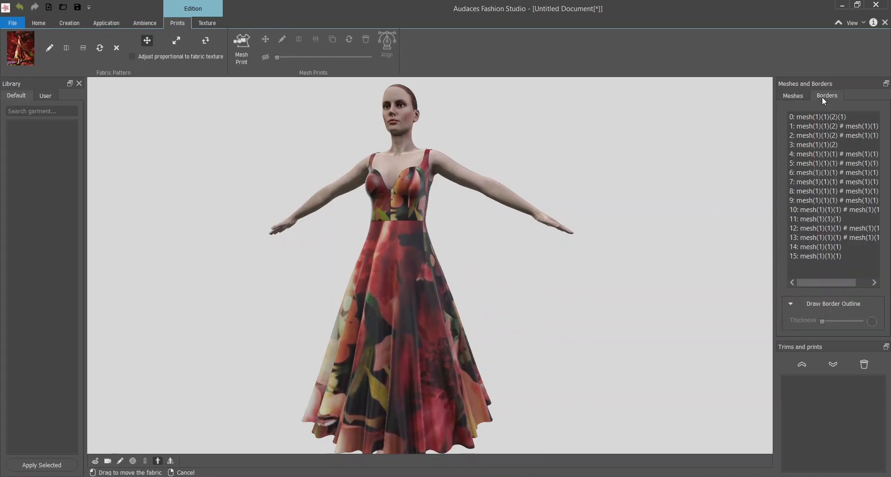
left_click(833, 115)
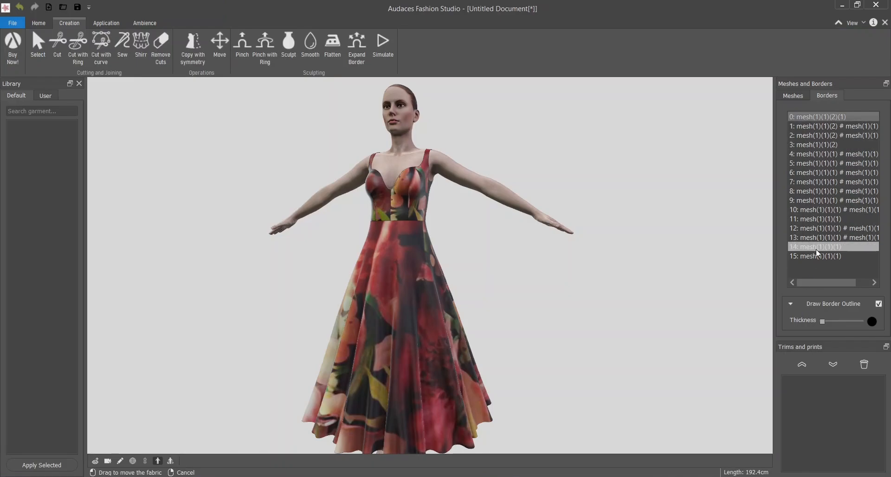
left_click(816, 255)
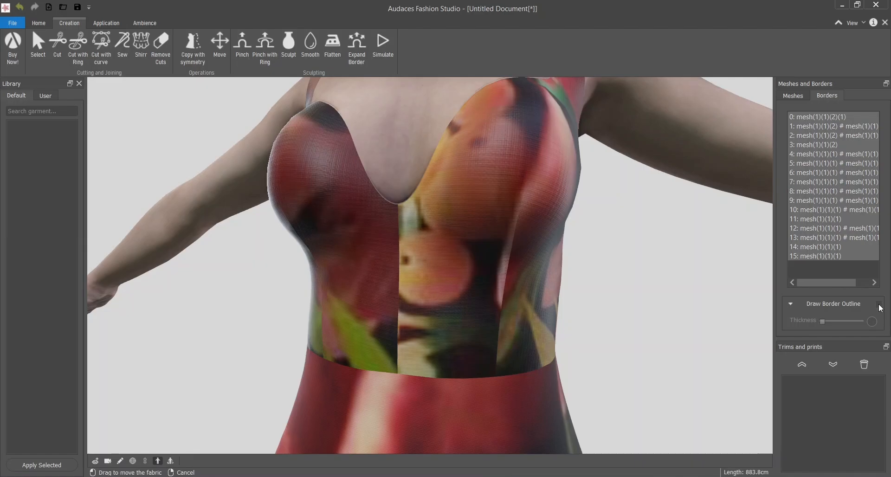
left_click(879, 304)
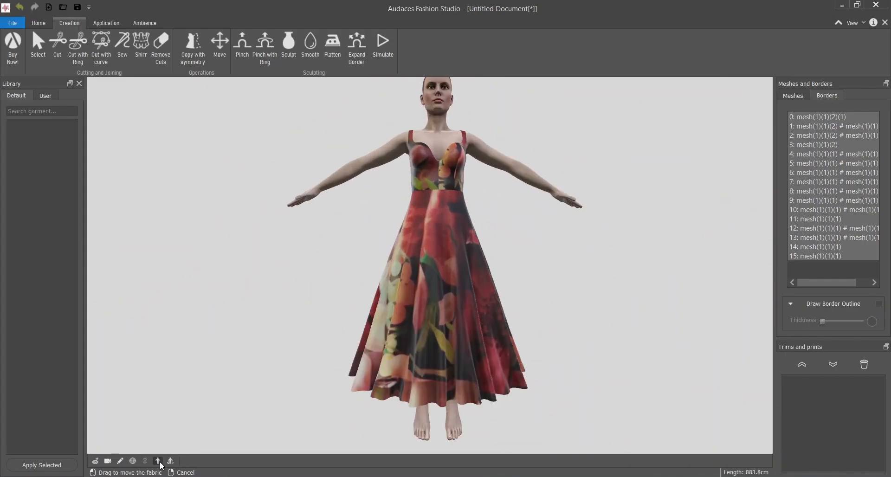
Step: Hide the avatar and open the printed gown in the Runway viewer
left_click(170, 460)
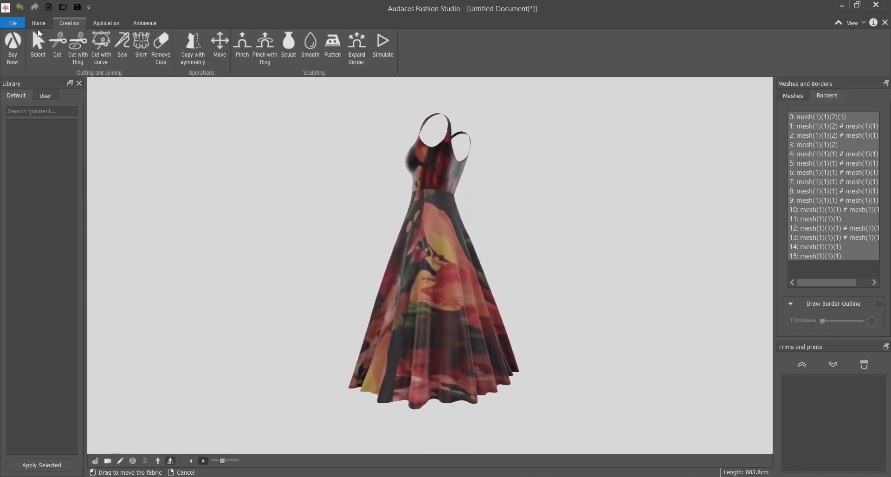
left_click(38, 23)
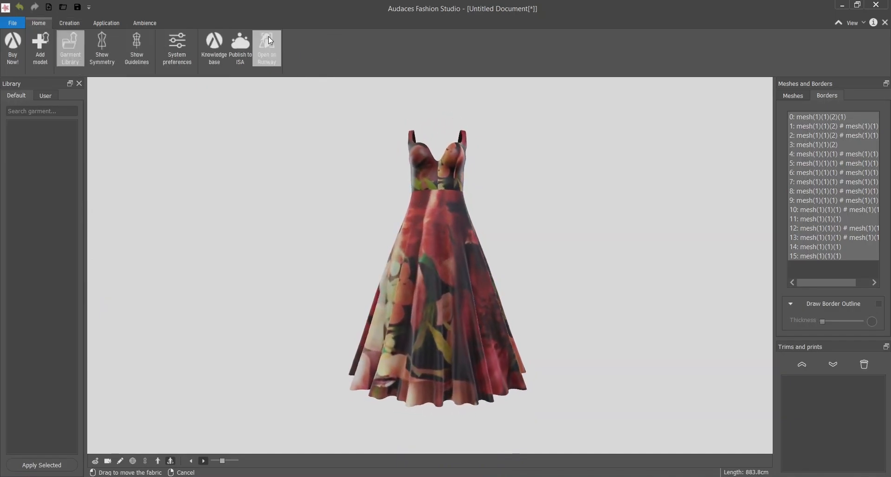
mouse_move(266, 40)
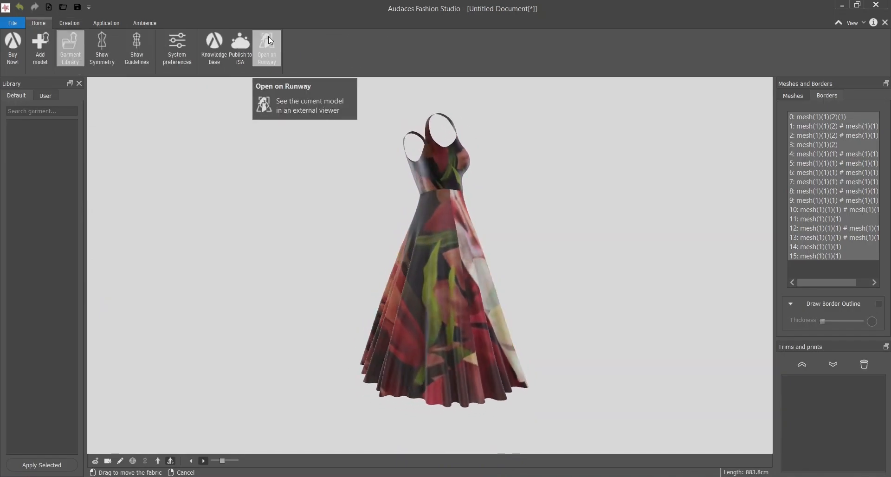
left_click(266, 48)
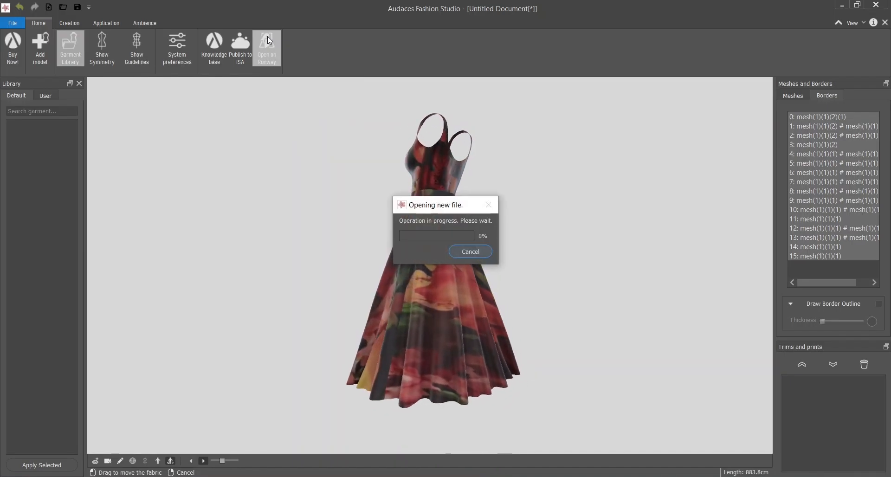
left_click(267, 49)
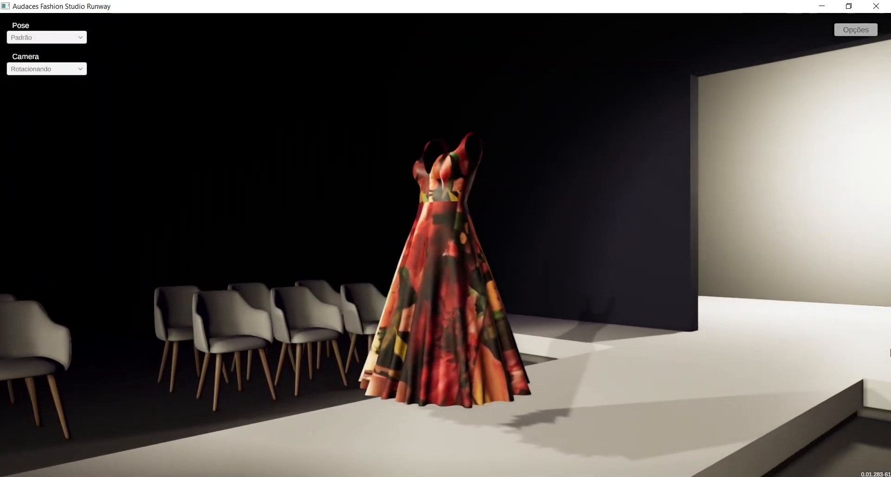